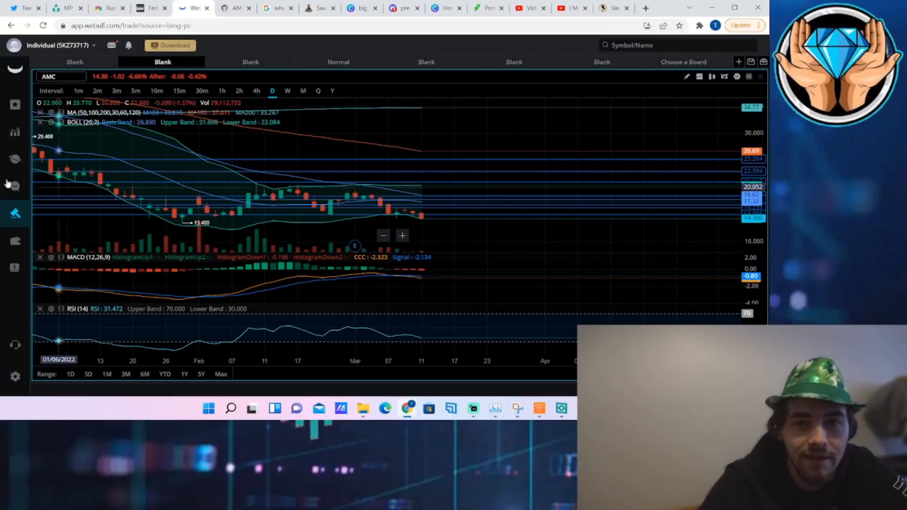
- Read CNBC's Russia-Ukraine live updates past the Zelenskyy entry to the Scholz-Macron cease-fire item
{"action": "left_click", "coordinate": [109, 8]}
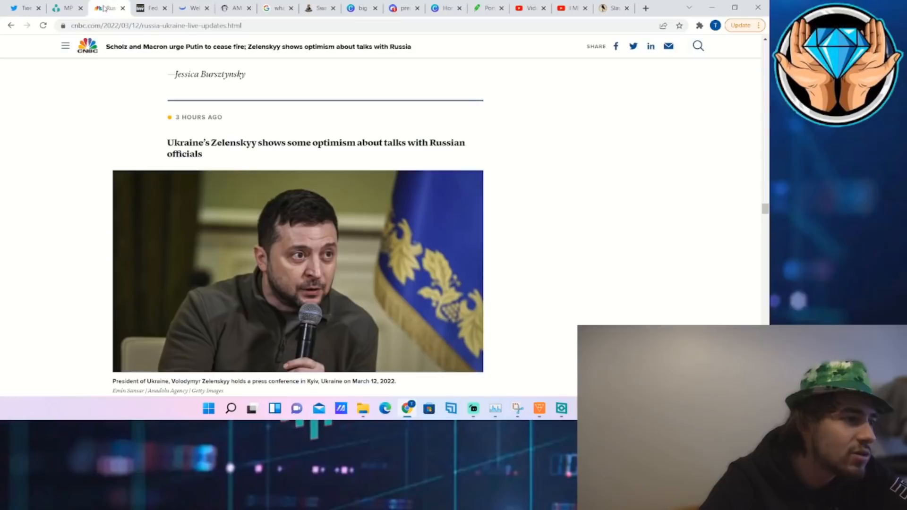
{"action": "scroll", "scroll_direction": "down", "scroll_amount": 3}
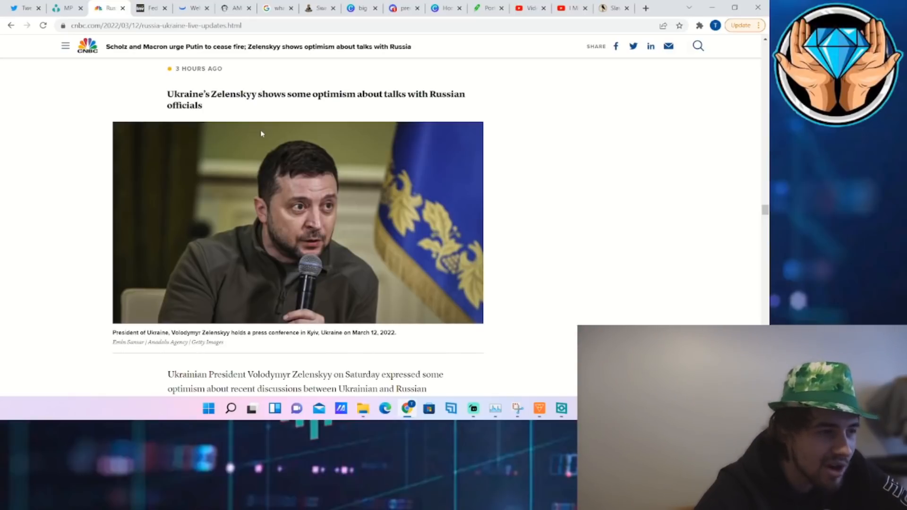
{"action": "scroll", "scroll_direction": "down", "scroll_amount": 3}
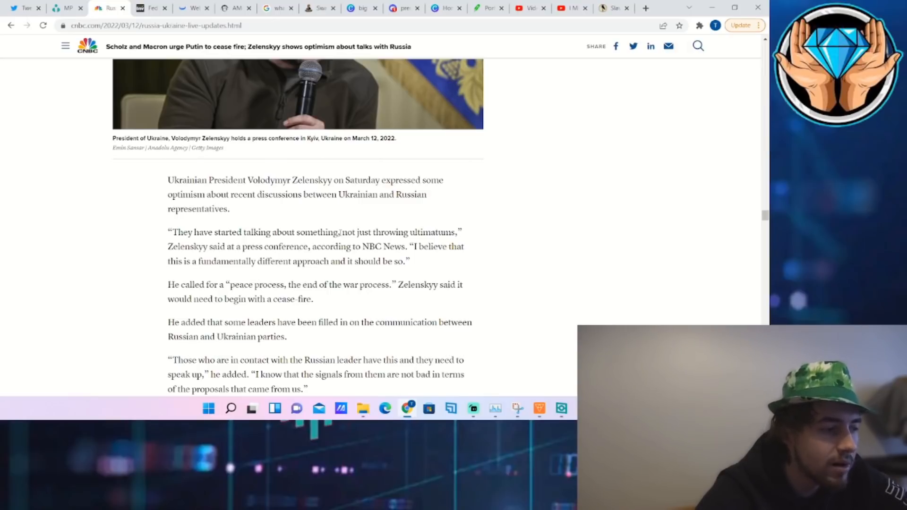
{"action": "scroll", "scroll_direction": "down", "scroll_amount": 3}
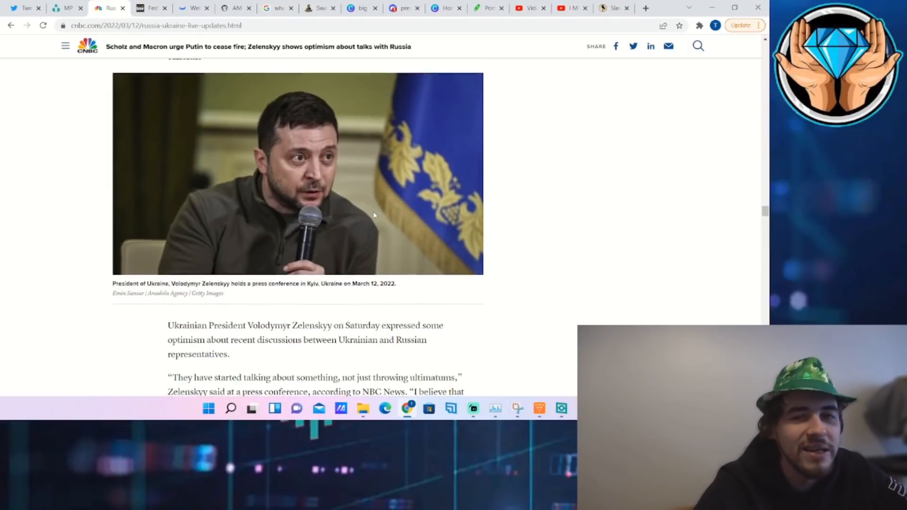
{"action": "scroll", "scroll_direction": "down", "scroll_amount": 3}
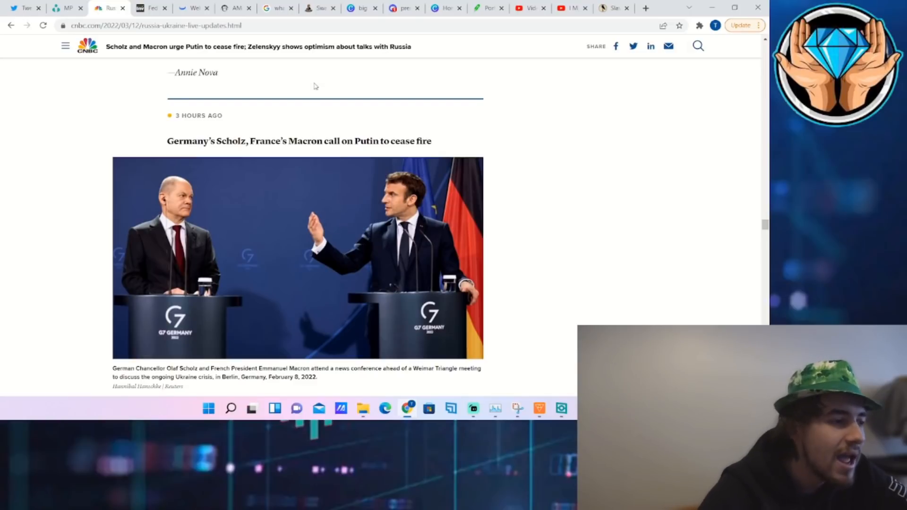
{"action": "scroll", "scroll_direction": "down", "scroll_amount": 3}
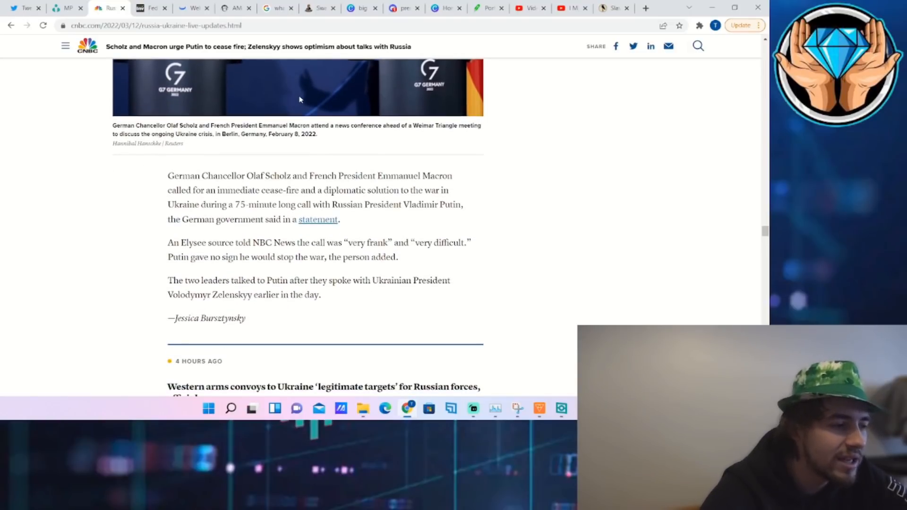
{"action": "scroll", "scroll_direction": "down", "scroll_amount": 3}
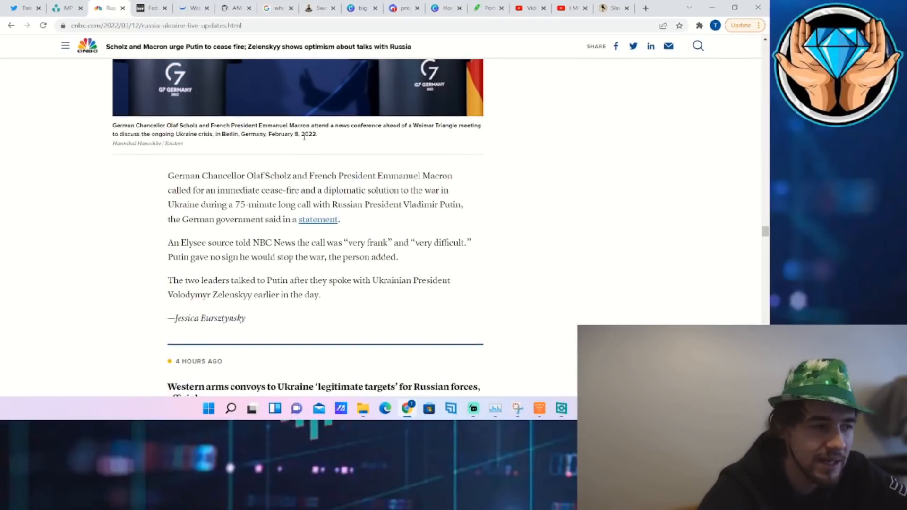
{"action": "scroll", "scroll_direction": "up", "scroll_amount": 3}
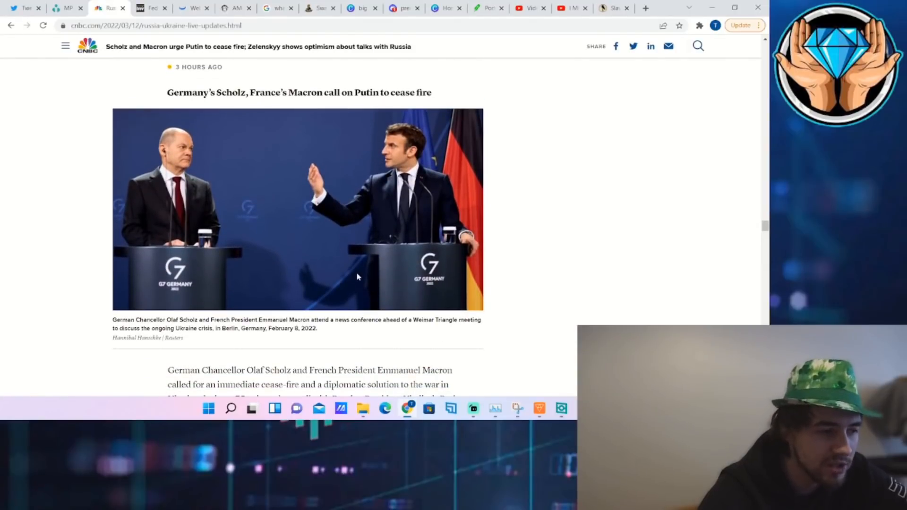
{"action": "scroll", "scroll_direction": "down", "scroll_amount": 3}
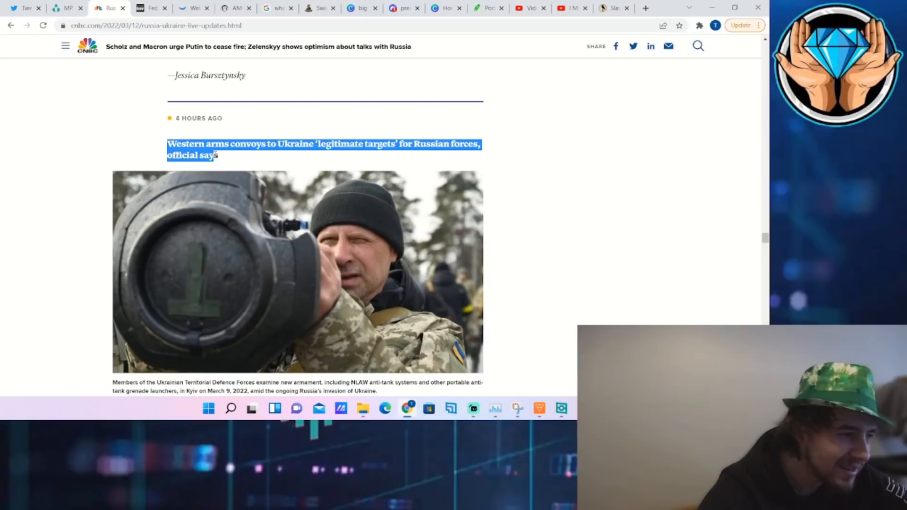
{"action": "left_click", "coordinate": [56, 175]}
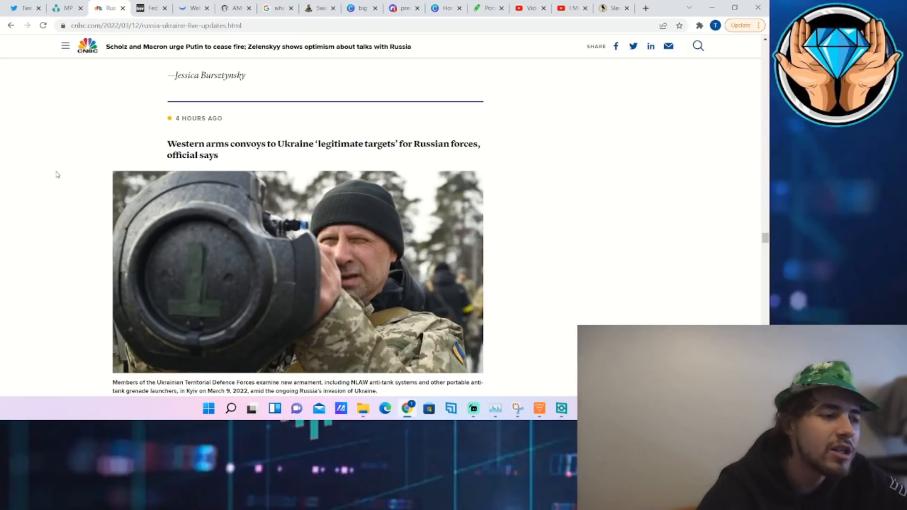
{"action": "scroll", "scroll_direction": "down", "scroll_amount": 3}
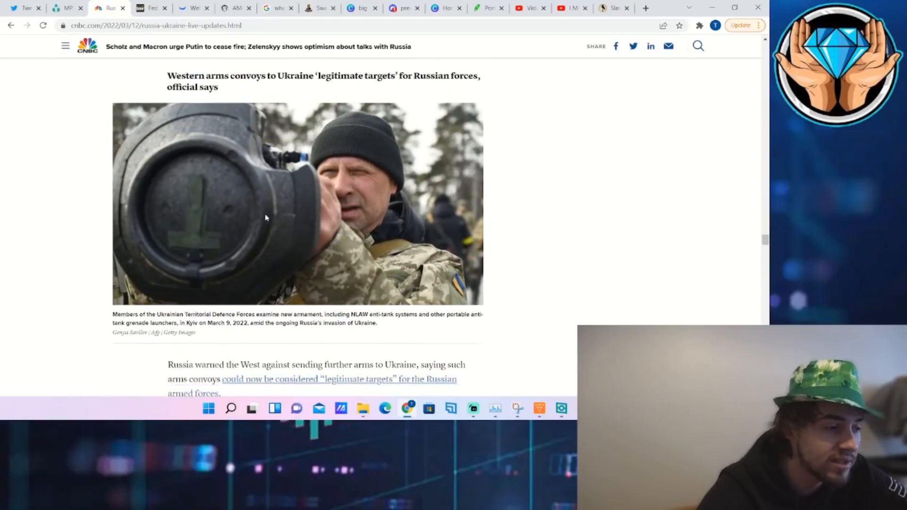
{"action": "scroll", "scroll_direction": "down", "scroll_amount": 3}
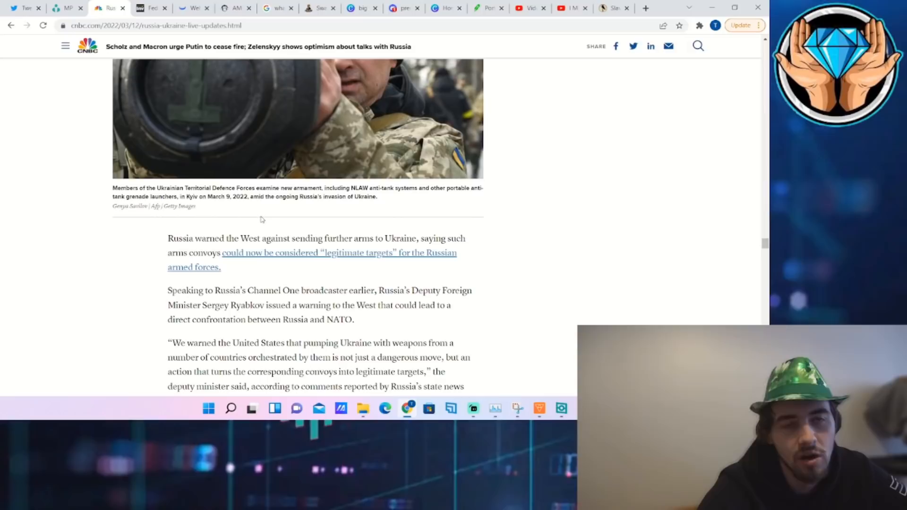
{"action": "mouse_move", "coordinate": [263, 228]}
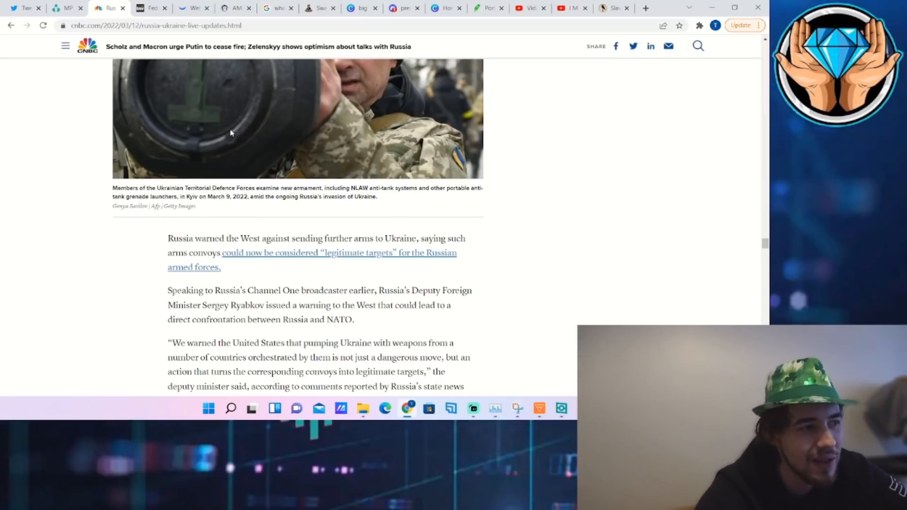
{"action": "left_click", "coordinate": [24, 8]}
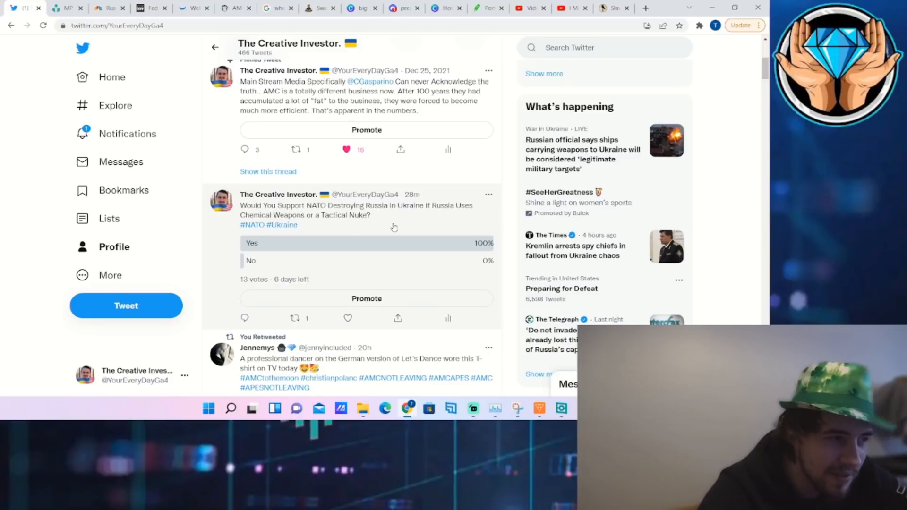
{"action": "mouse_move", "coordinate": [90, 77]}
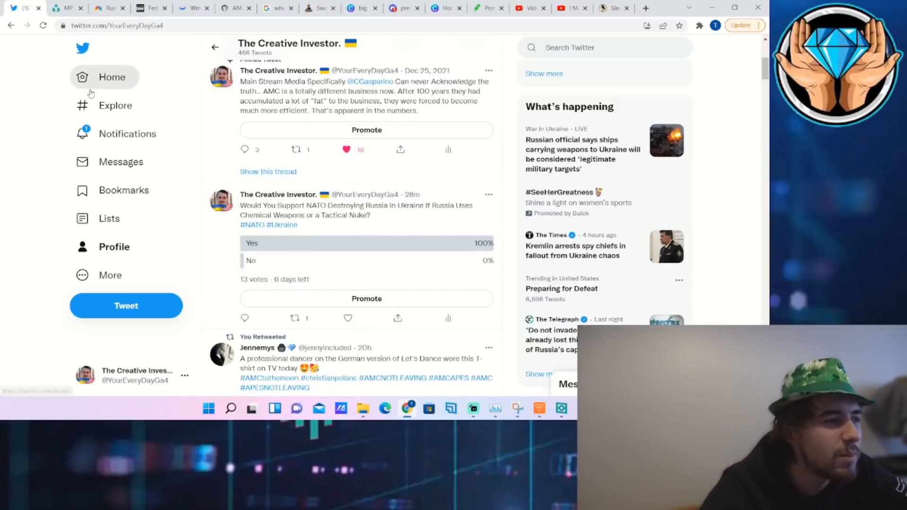
{"action": "mouse_move", "coordinate": [108, 8]}
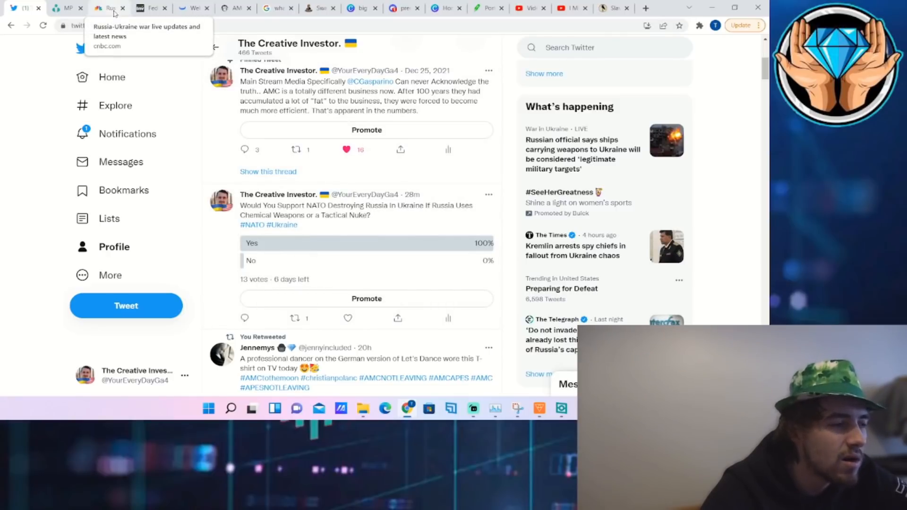
- Glance back at CNBC's war updates, then move to Ortex's MP Materials options page
{"action": "left_click", "coordinate": [109, 7]}
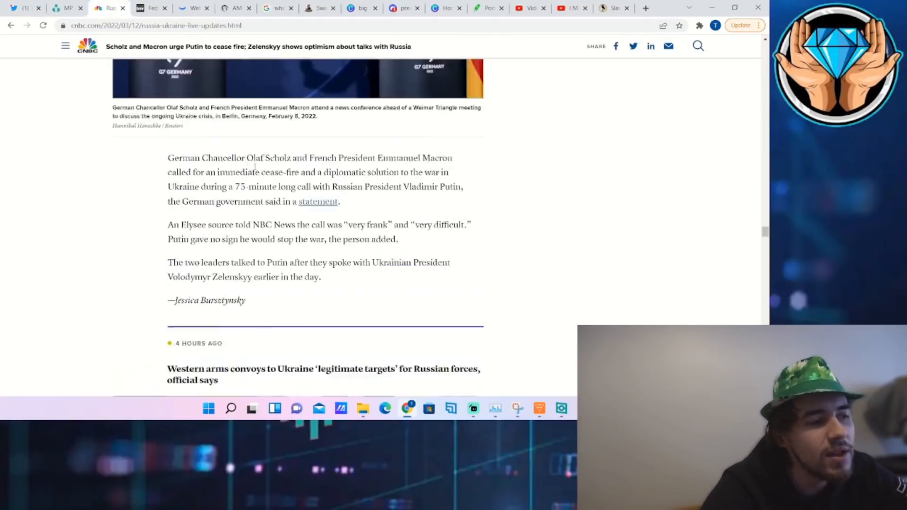
{"action": "scroll", "scroll_direction": "down", "scroll_amount": 3}
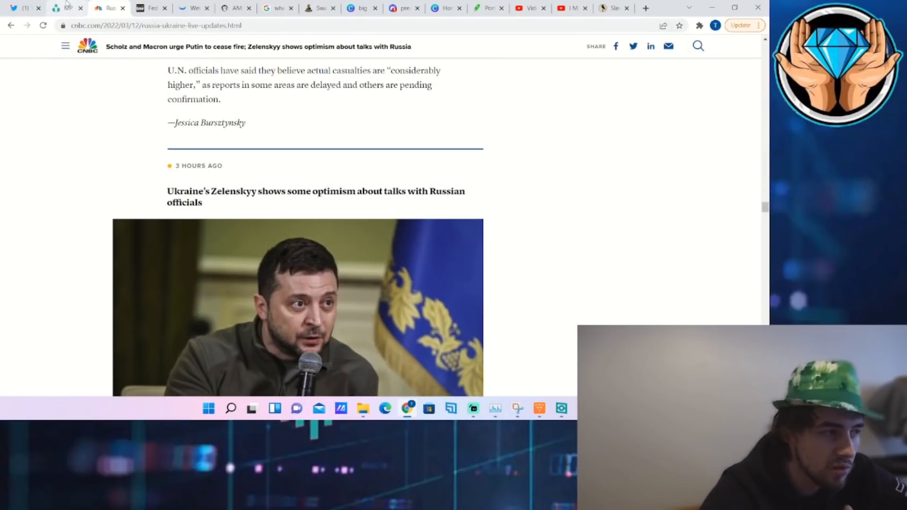
{"action": "left_click", "coordinate": [67, 7]}
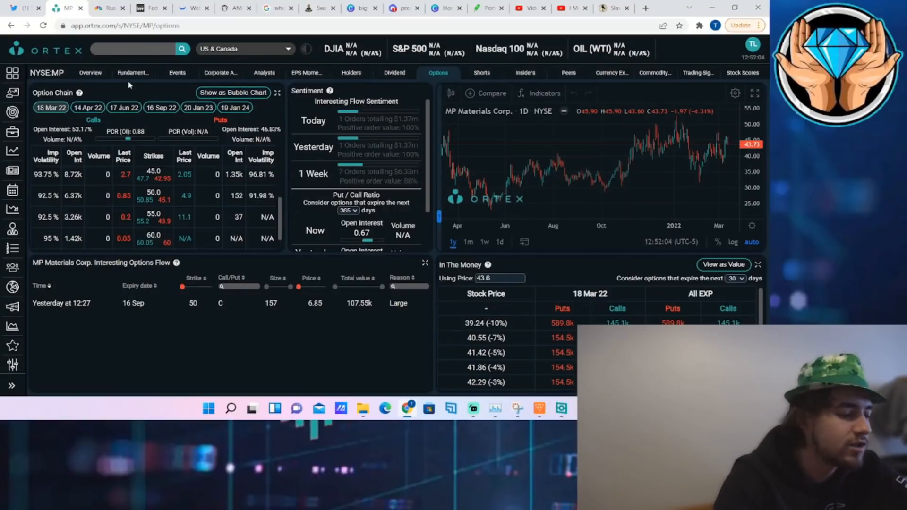
- Search Ortex for AMC, open its options overview and review it, then go to Swaggy Stocks
{"action": "type", "text": "amd"}
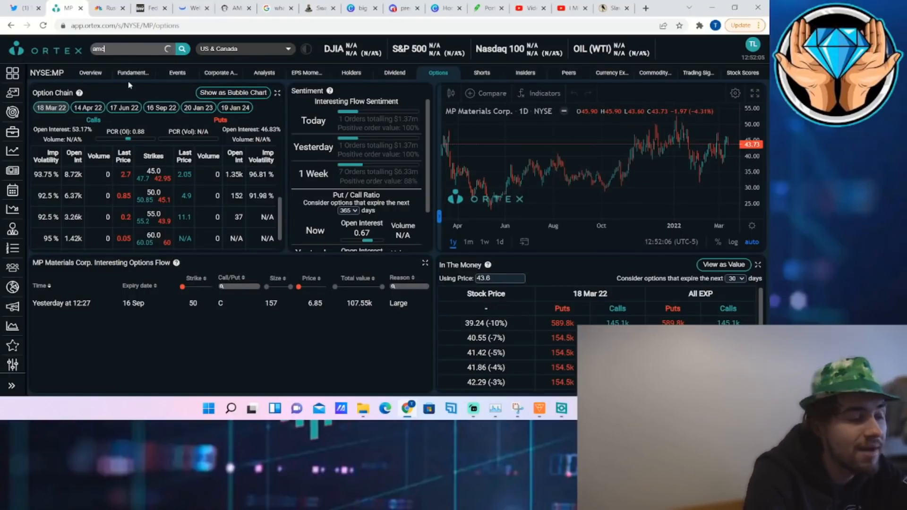
{"action": "right_click", "coordinate": [114, 65]}
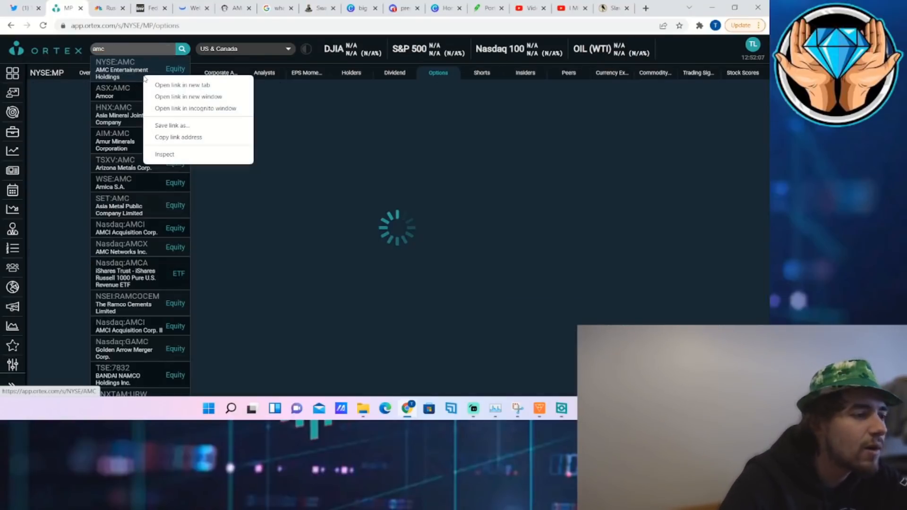
{"action": "left_click", "coordinate": [114, 69]}
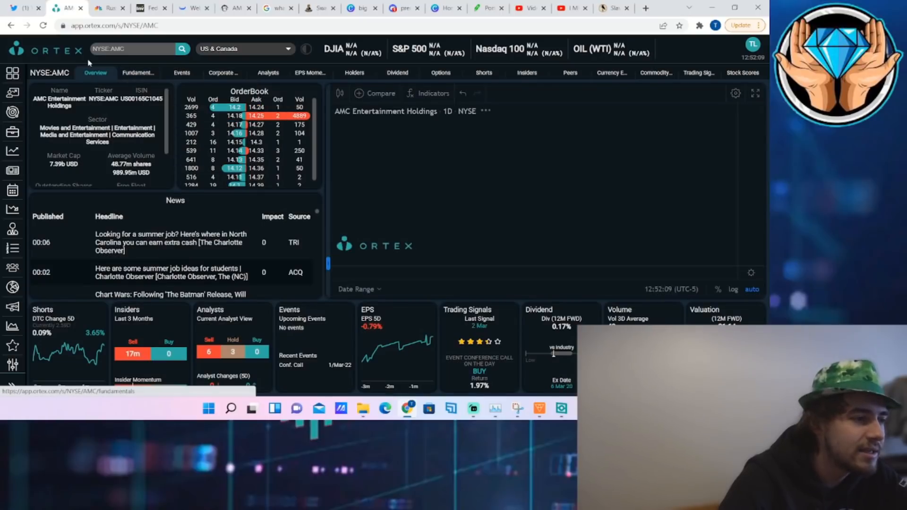
{"action": "left_click", "coordinate": [440, 72]}
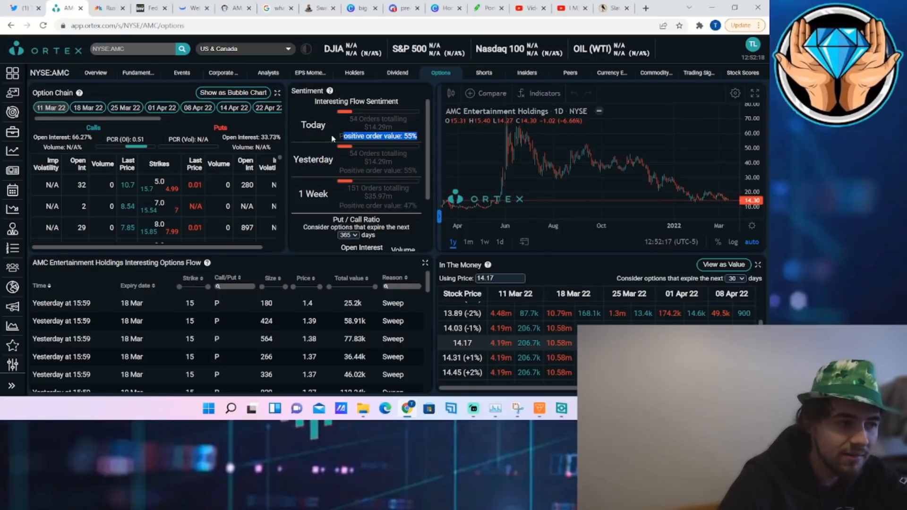
{"action": "mouse_move", "coordinate": [399, 92]}
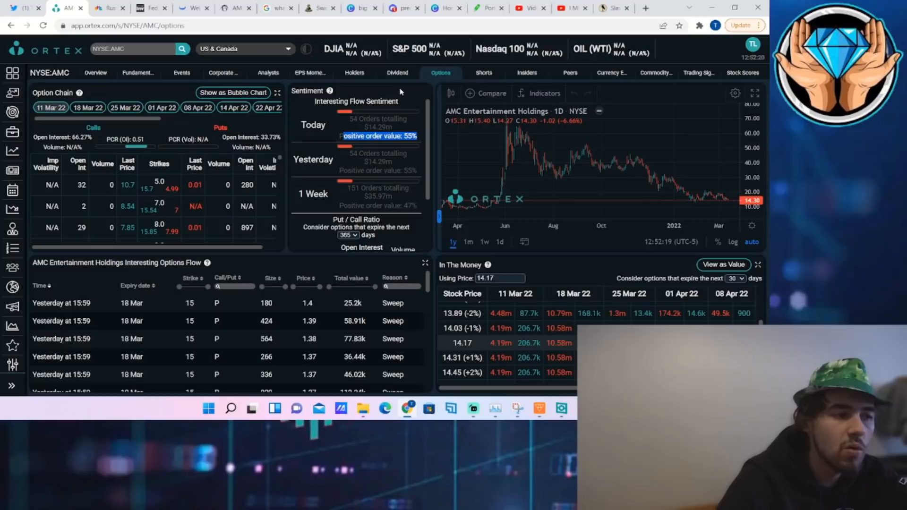
{"action": "mouse_move", "coordinate": [442, 175]}
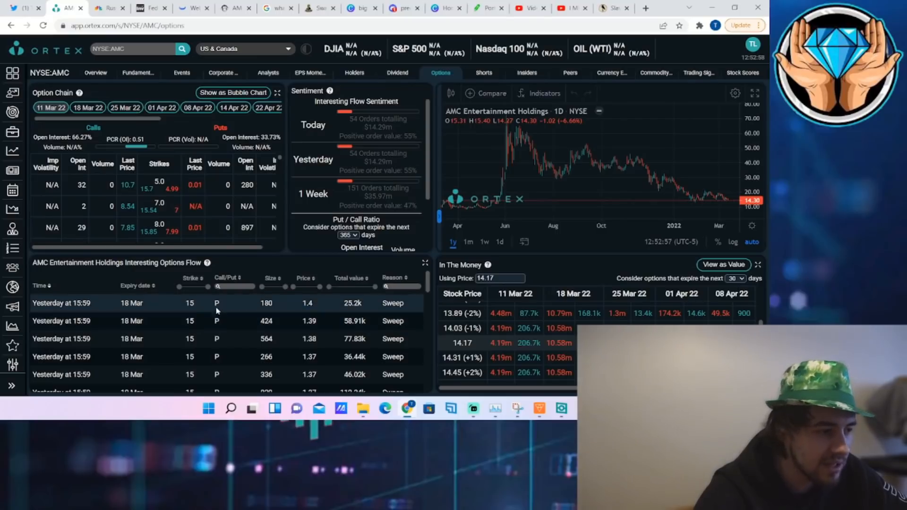
{"action": "scroll", "scroll_direction": "down", "scroll_amount": 3}
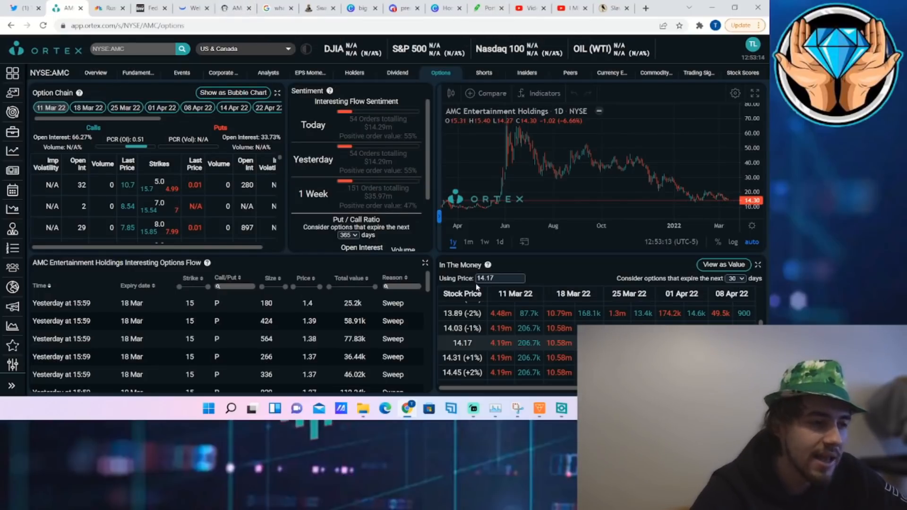
{"action": "mouse_move", "coordinate": [324, 177]}
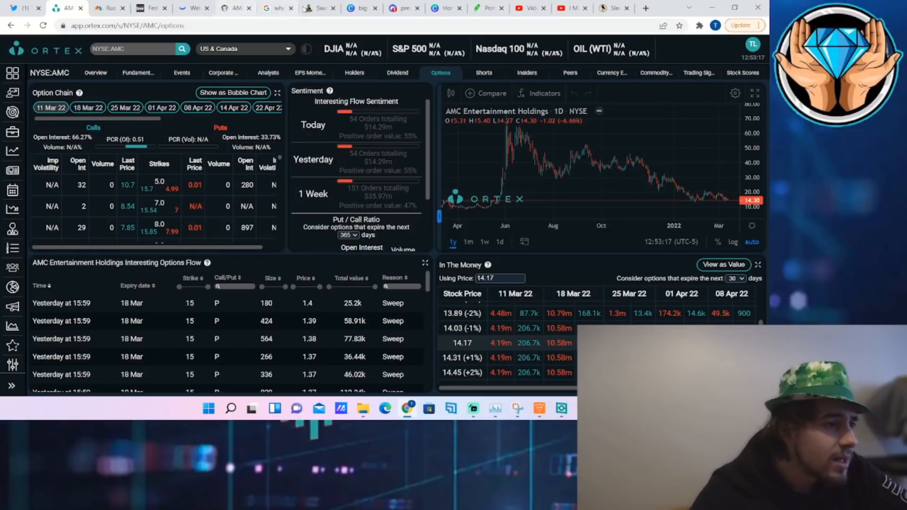
{"action": "left_click", "coordinate": [318, 8]}
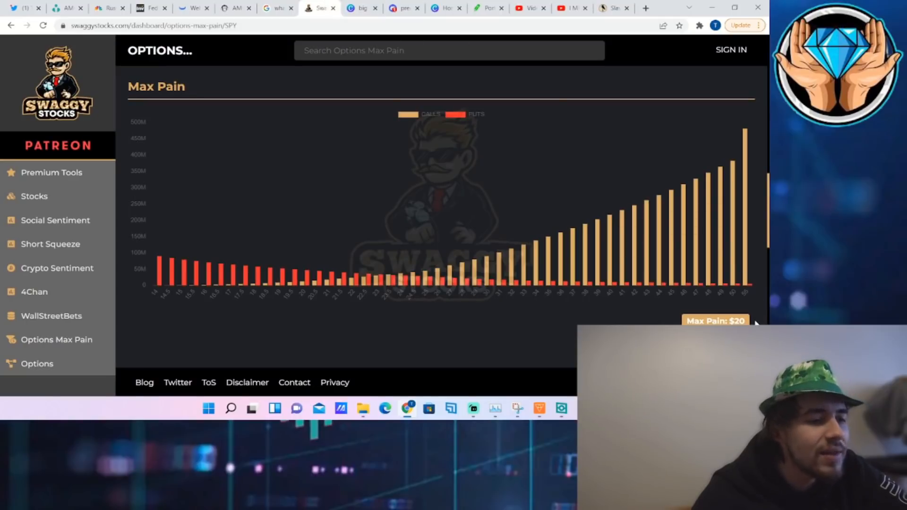
{"action": "mouse_move", "coordinate": [652, 321]}
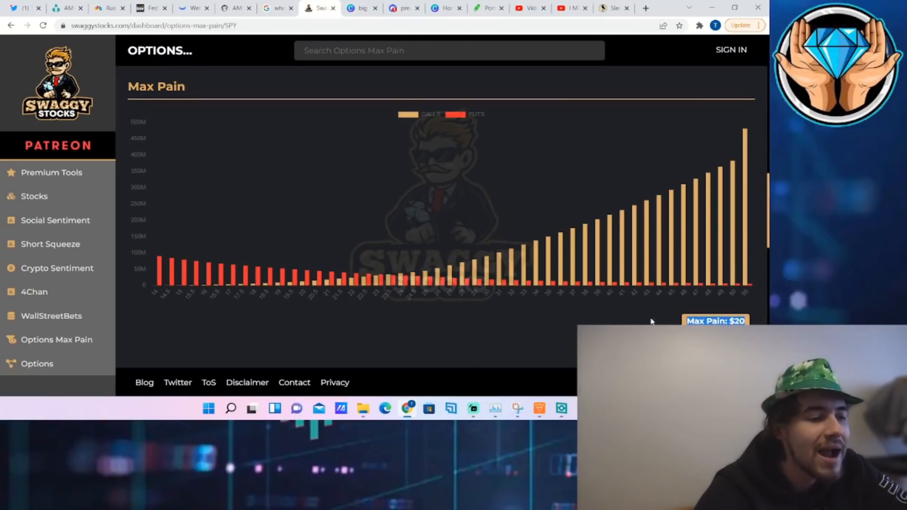
{"action": "mouse_move", "coordinate": [538, 203]}
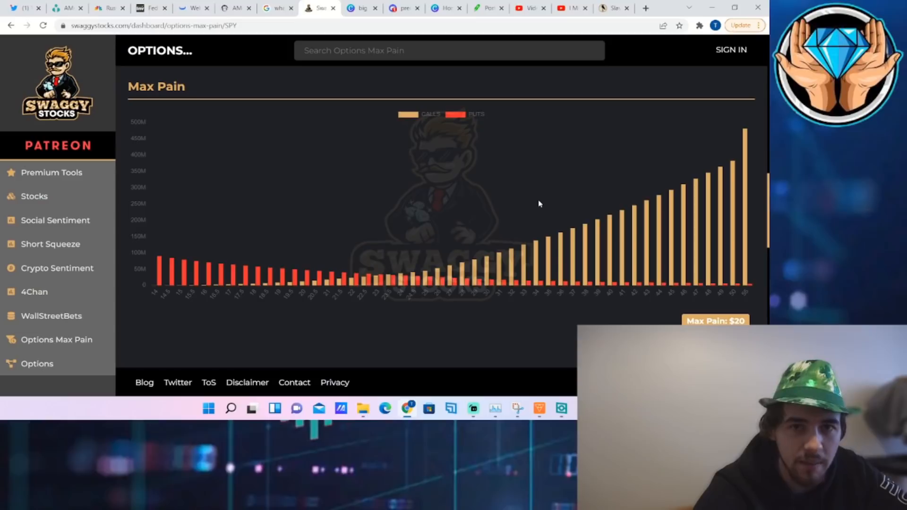
{"action": "mouse_move", "coordinate": [455, 123]}
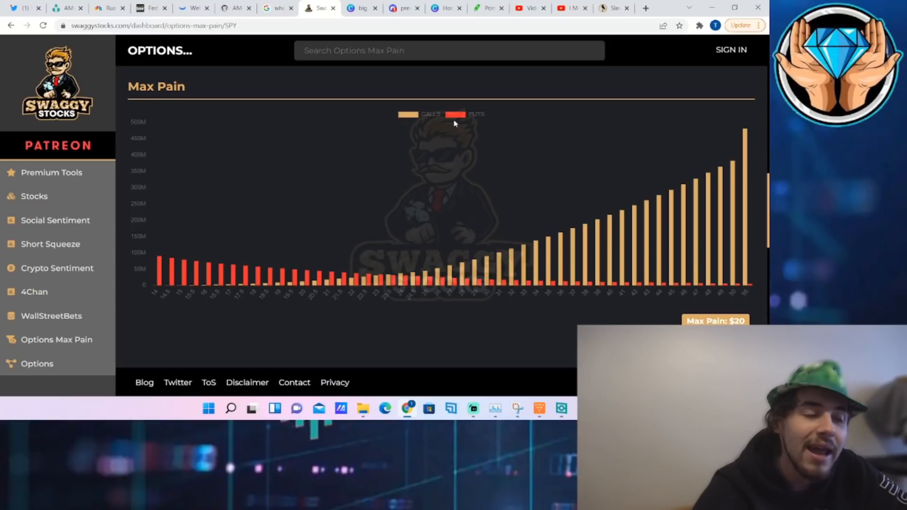
- Switch to the Google results for 'what does stock max pain mean'
{"action": "left_click", "coordinate": [278, 8]}
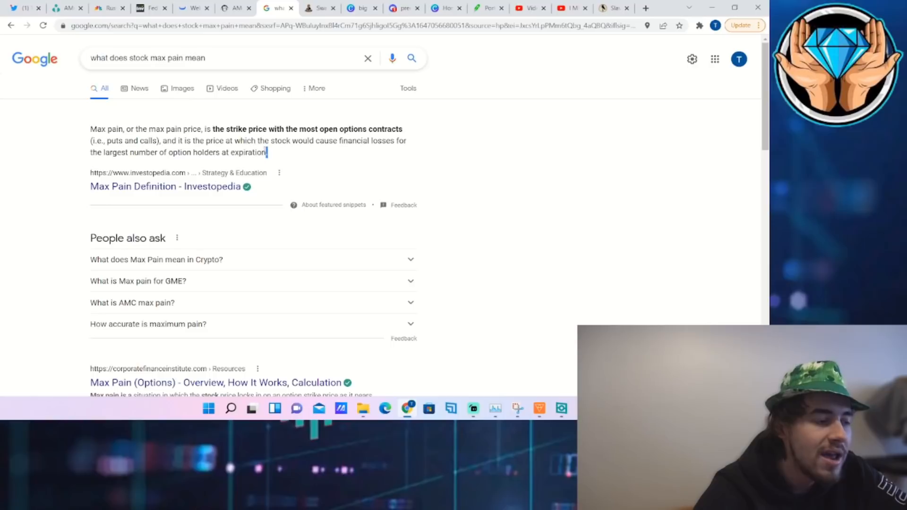
- Highlight the snippet sentence about option holders' losses, then move to Stonk-O-Tracker AMC
{"action": "left_click_drag", "start_coordinate": [212, 141], "coordinate": [267, 152]}
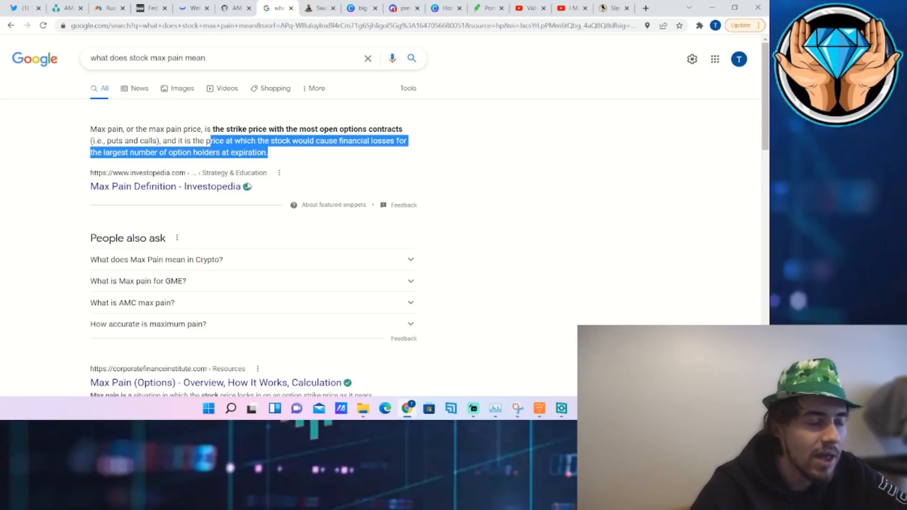
{"action": "mouse_move", "coordinate": [262, 118]}
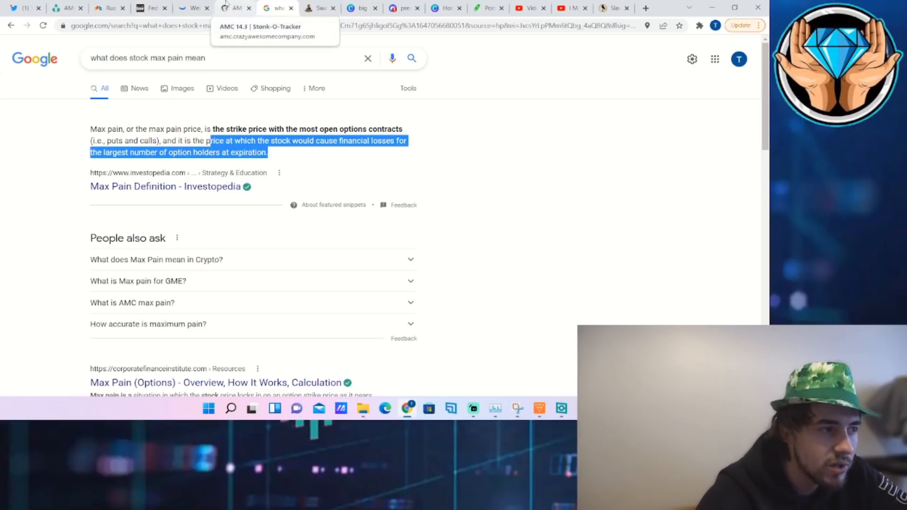
{"action": "left_click", "coordinate": [231, 8]}
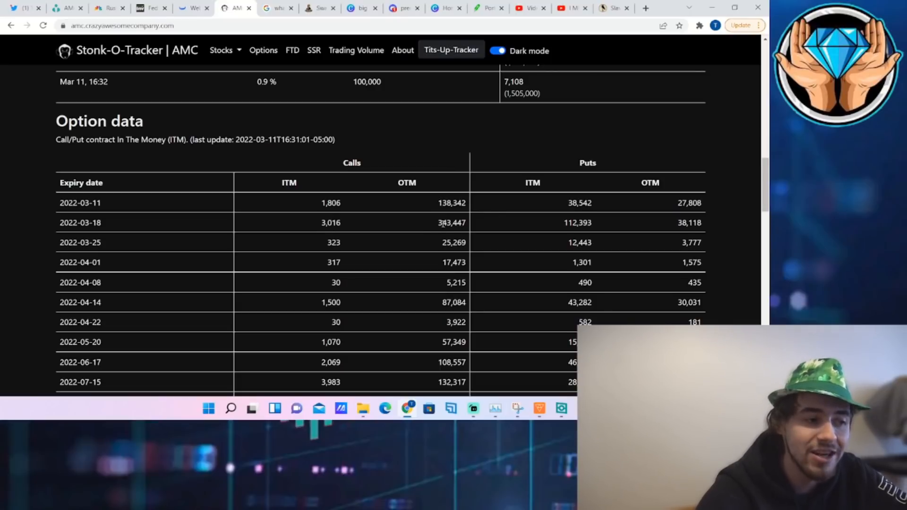
{"action": "mouse_move", "coordinate": [406, 292]}
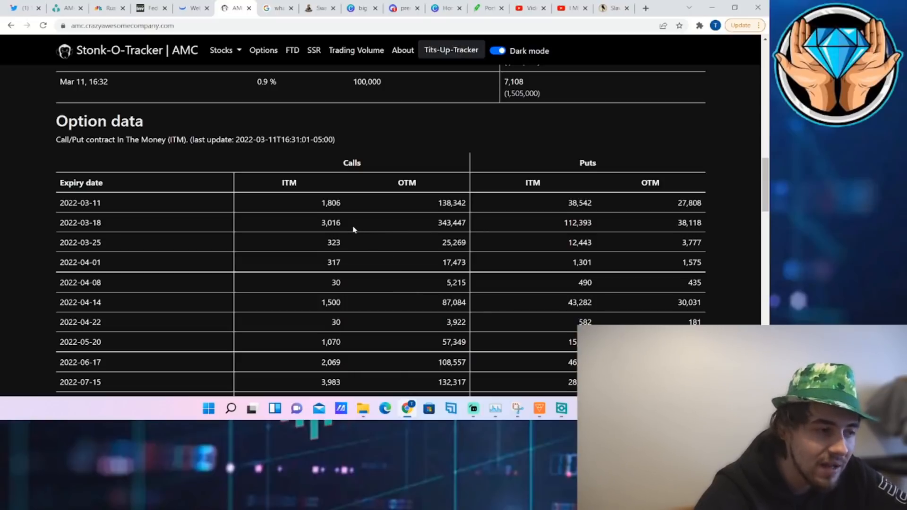
{"action": "mouse_move", "coordinate": [348, 226]}
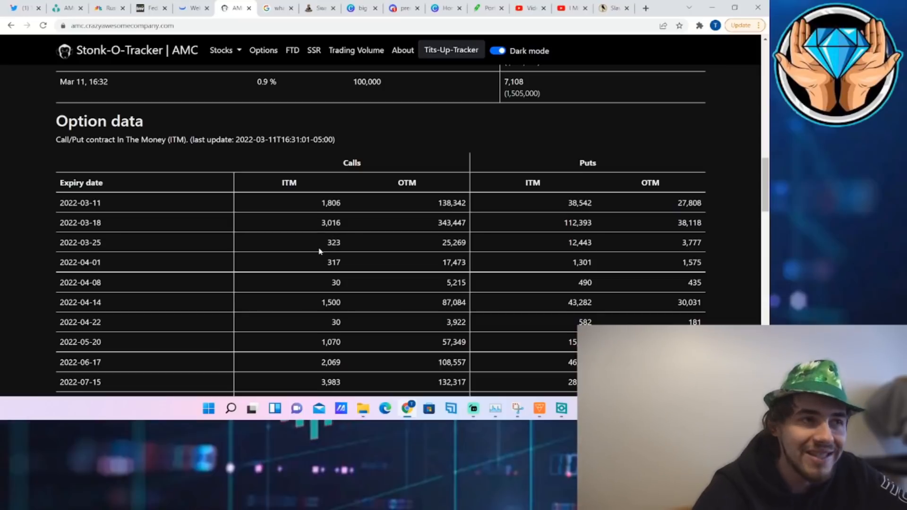
{"action": "mouse_move", "coordinate": [299, 260]}
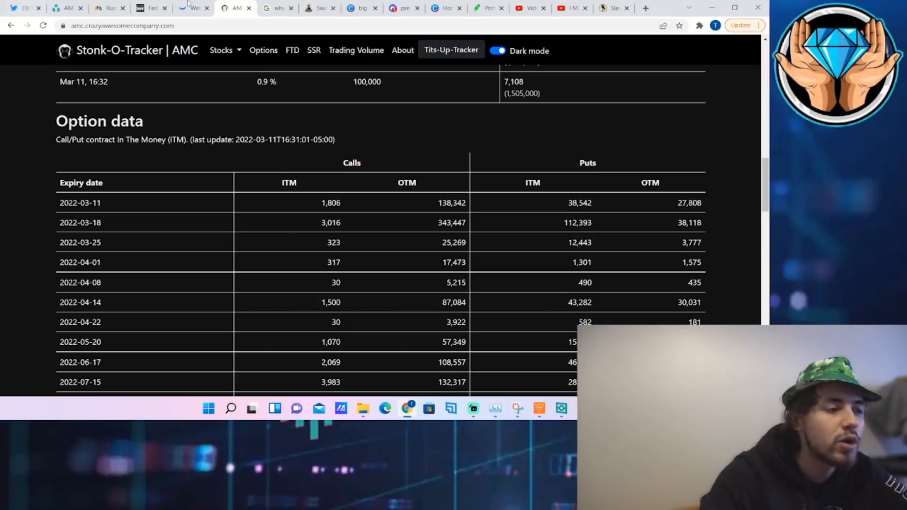
- After reviewing Stonk-O-Tracker's ITM/OTM option table, return to the Webull AMC chart
{"action": "left_click", "coordinate": [193, 7]}
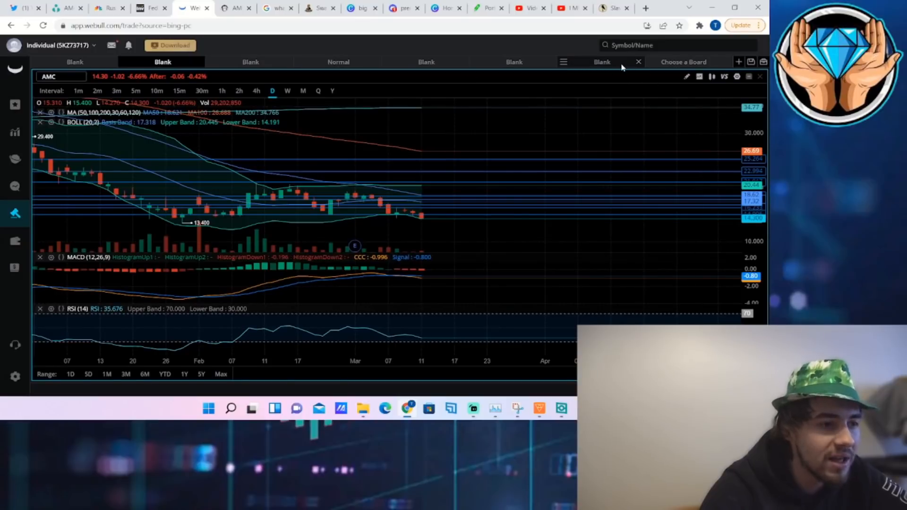
- Open Webull's AMC options board and scroll 18 Mar 22 strikes to those near 14.30
{"action": "left_click", "coordinate": [602, 62]}
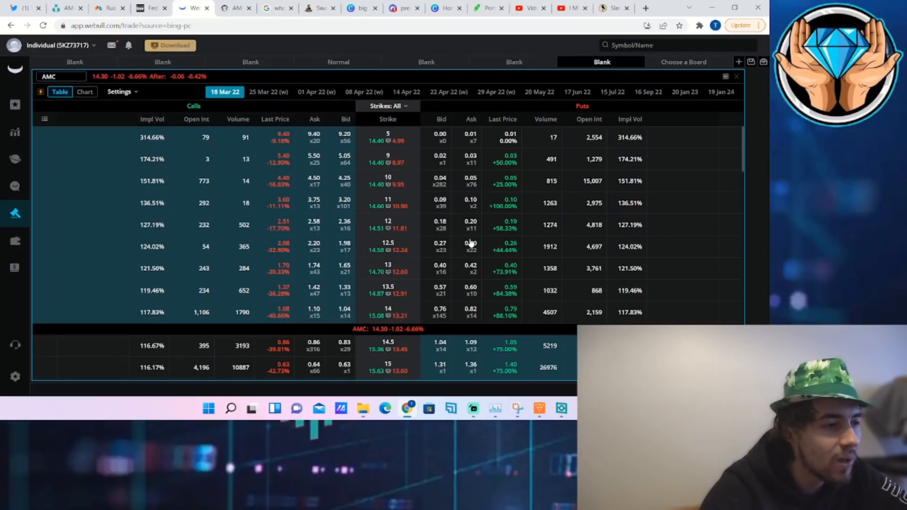
{"action": "scroll", "scroll_direction": "down", "scroll_amount": 3}
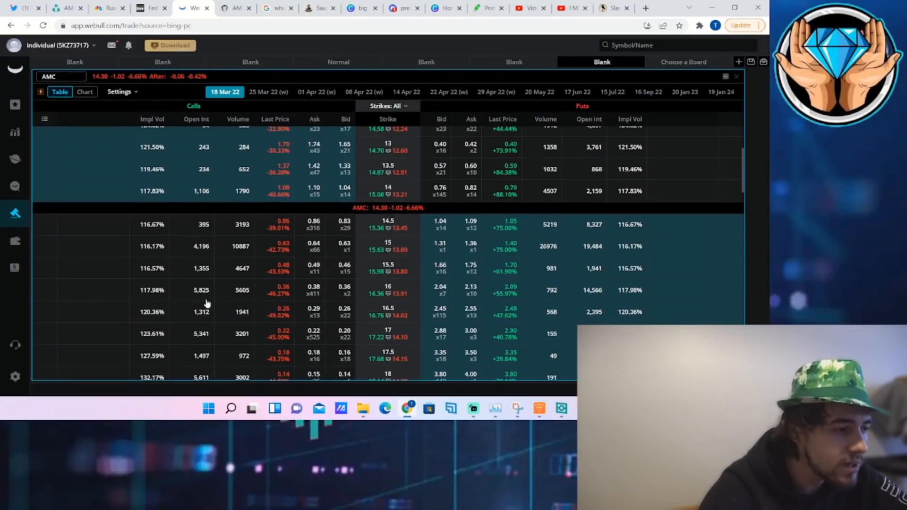
{"action": "scroll", "scroll_direction": "down", "scroll_amount": 3}
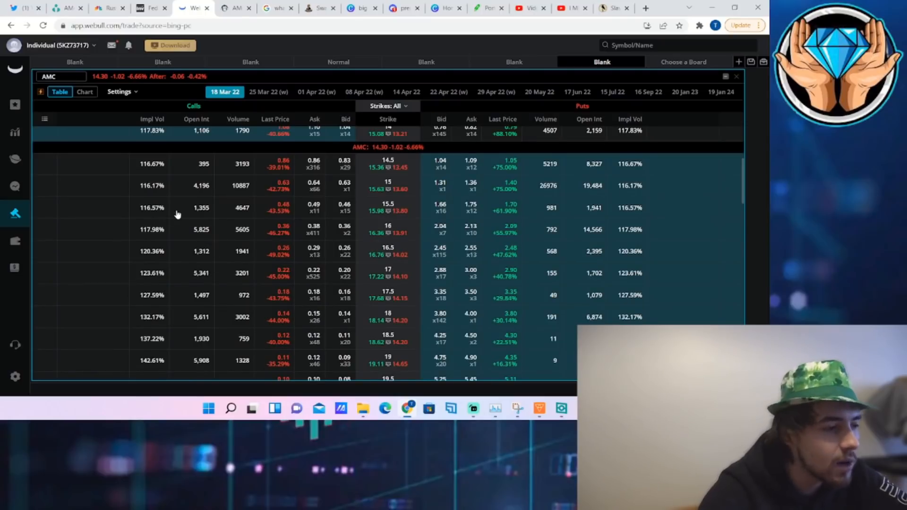
{"action": "mouse_move", "coordinate": [172, 168]}
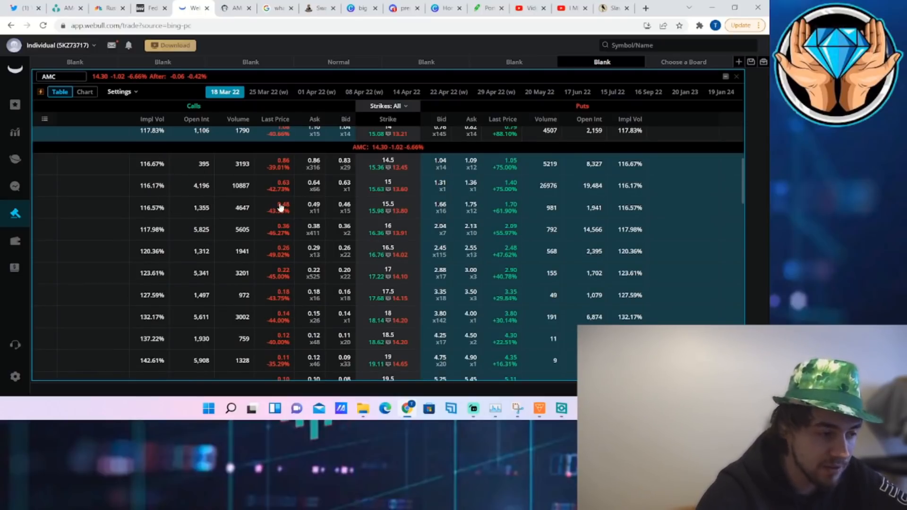
{"action": "scroll", "scroll_direction": "down", "scroll_amount": 3}
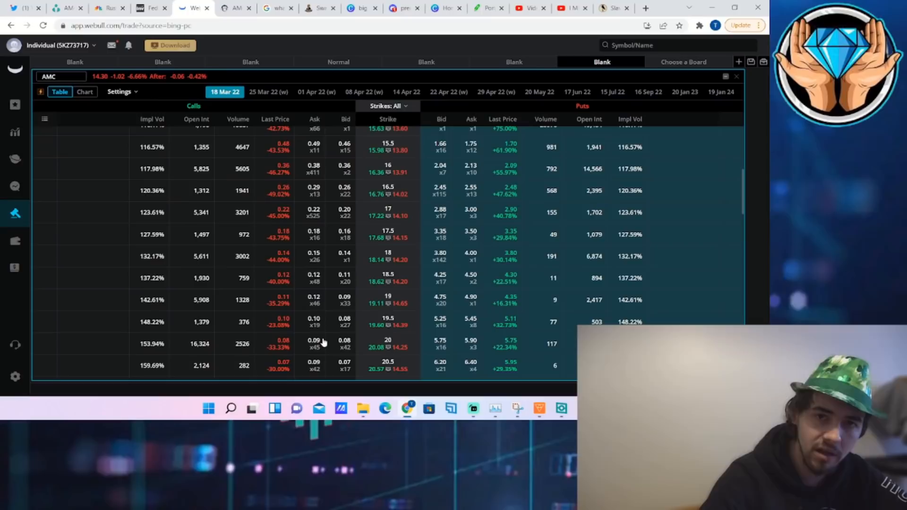
{"action": "mouse_move", "coordinate": [353, 368]}
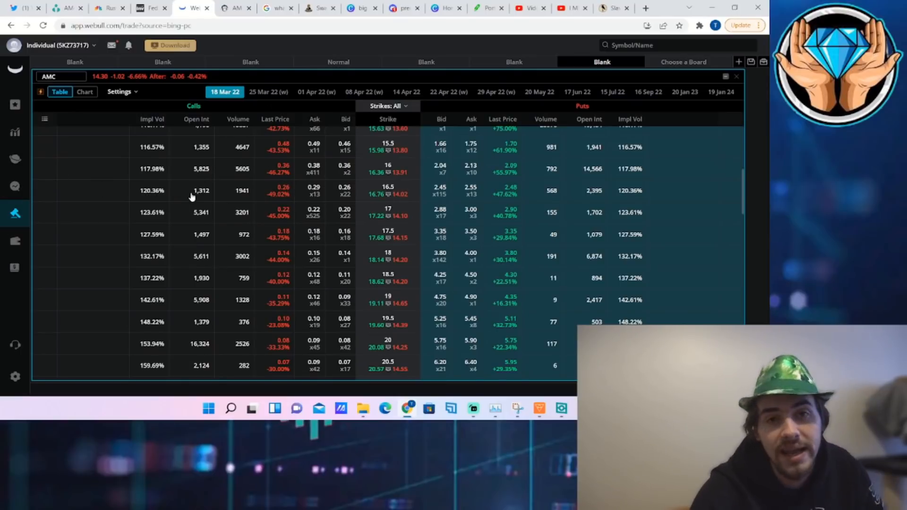
{"action": "mouse_move", "coordinate": [434, 234]}
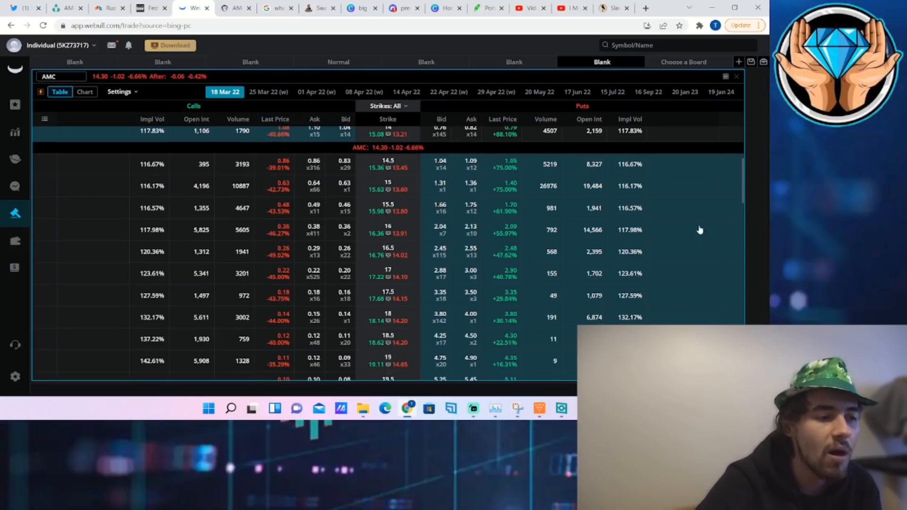
{"action": "mouse_move", "coordinate": [447, 167]}
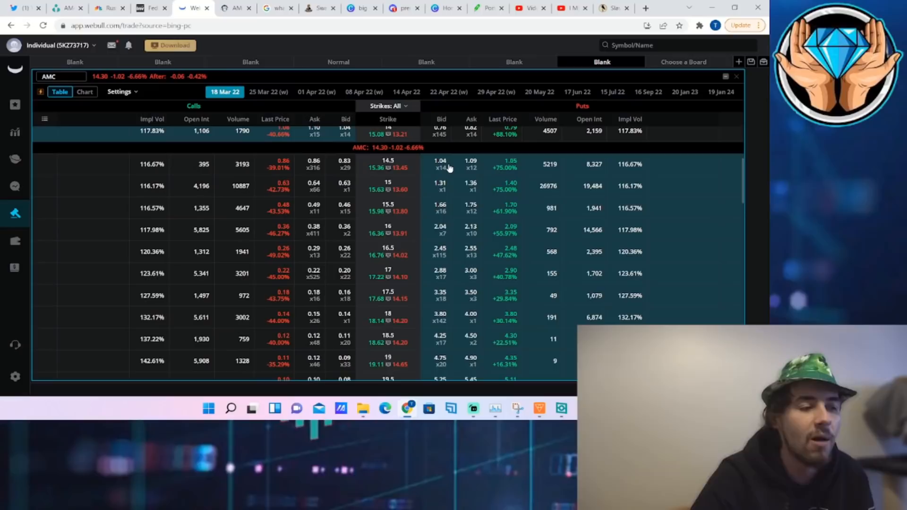
{"action": "mouse_move", "coordinate": [549, 186]}
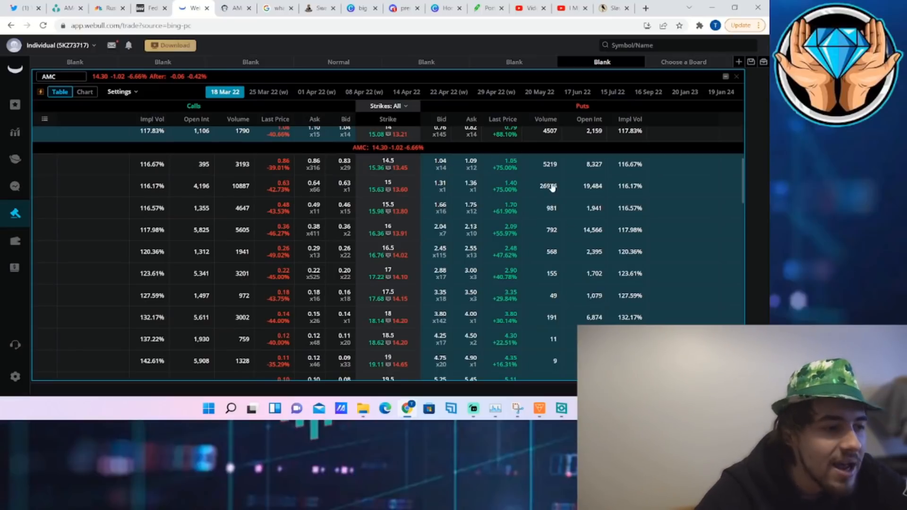
{"action": "mouse_move", "coordinate": [532, 194]}
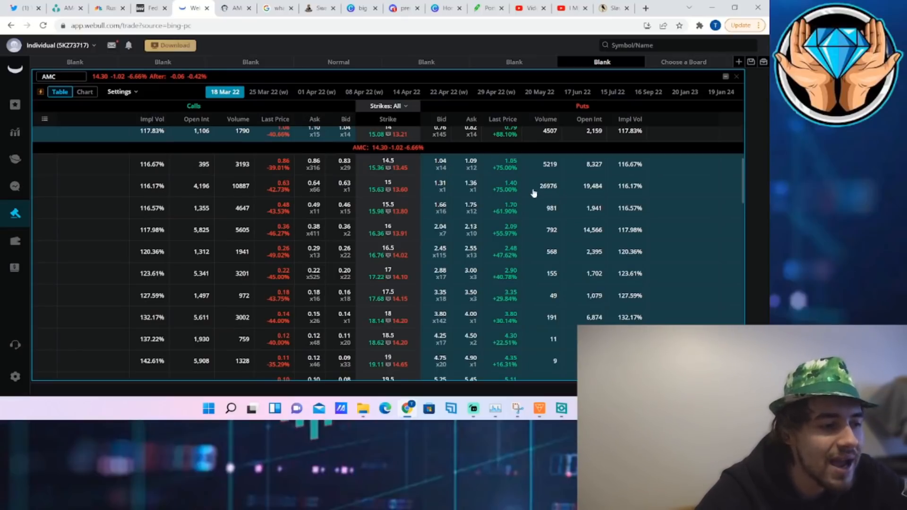
{"action": "mouse_move", "coordinate": [384, 192]}
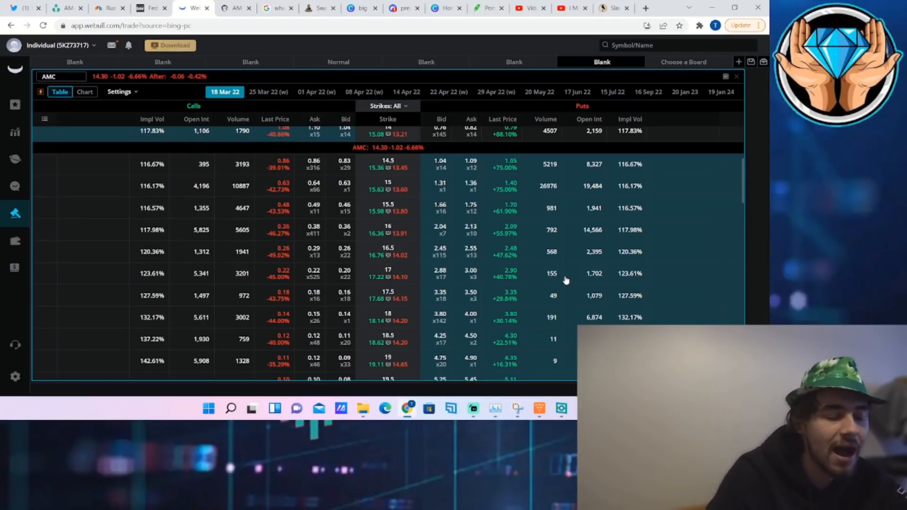
{"action": "scroll", "scroll_direction": "down", "scroll_amount": 3}
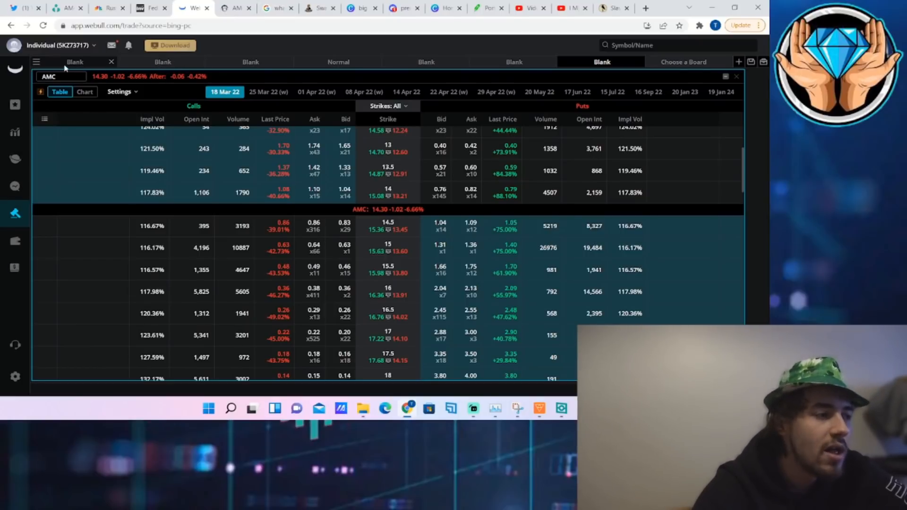
- Switch the Webull board to the AMC daily chart with Bollinger Bands, MACD and RSI
{"action": "left_click", "coordinate": [85, 92]}
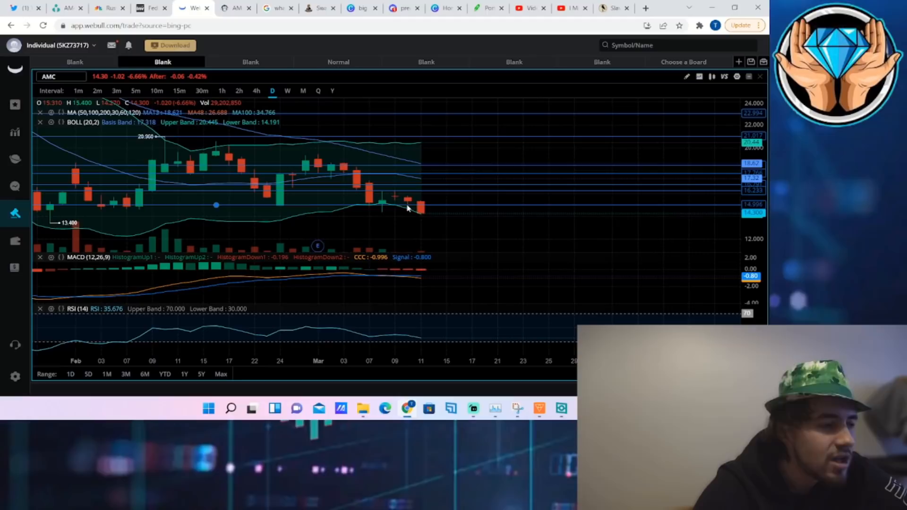
{"action": "mouse_move", "coordinate": [395, 206]}
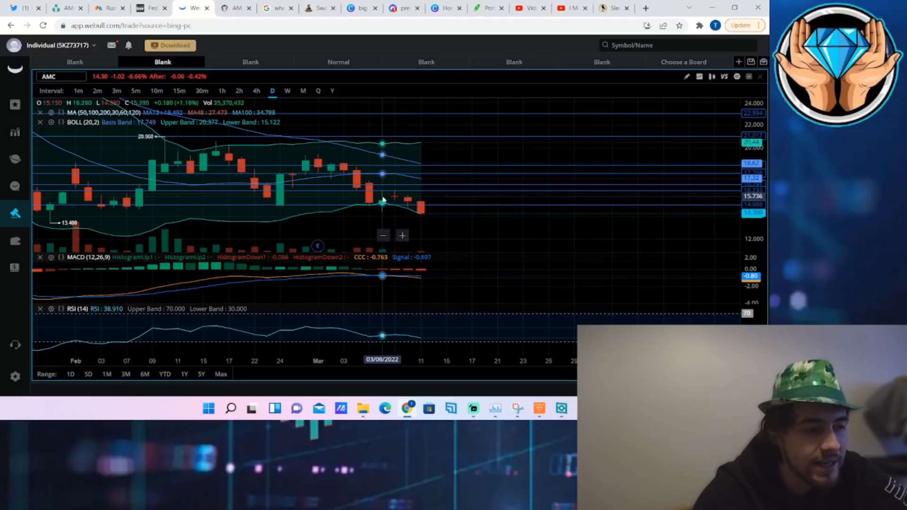
{"action": "mouse_move", "coordinate": [421, 214]}
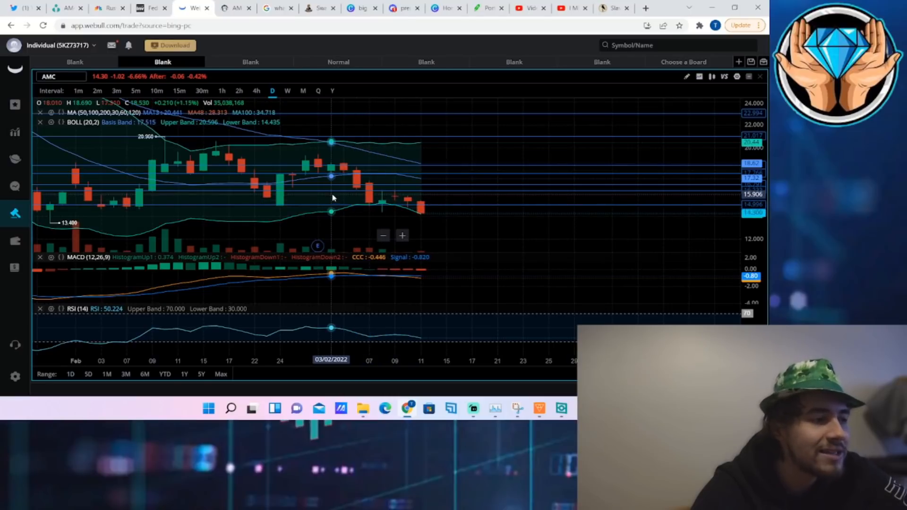
{"action": "mouse_move", "coordinate": [369, 201]}
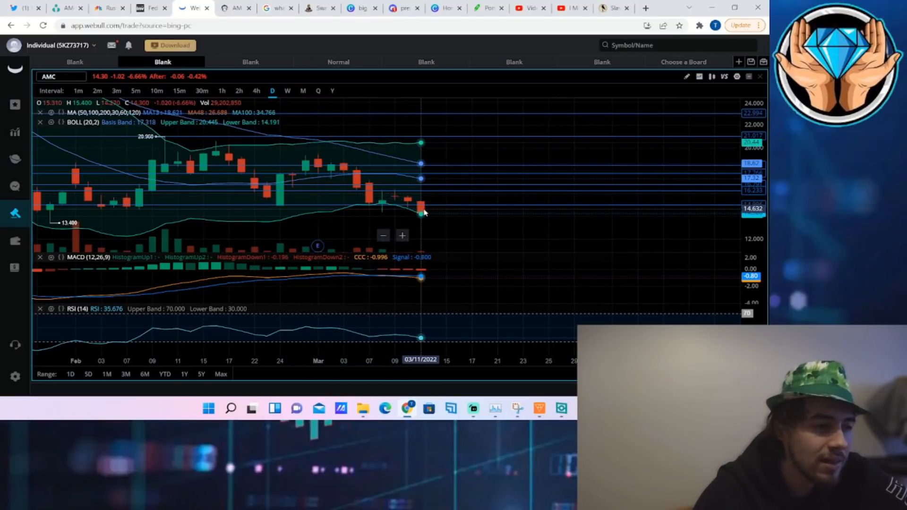
{"action": "mouse_move", "coordinate": [433, 208]}
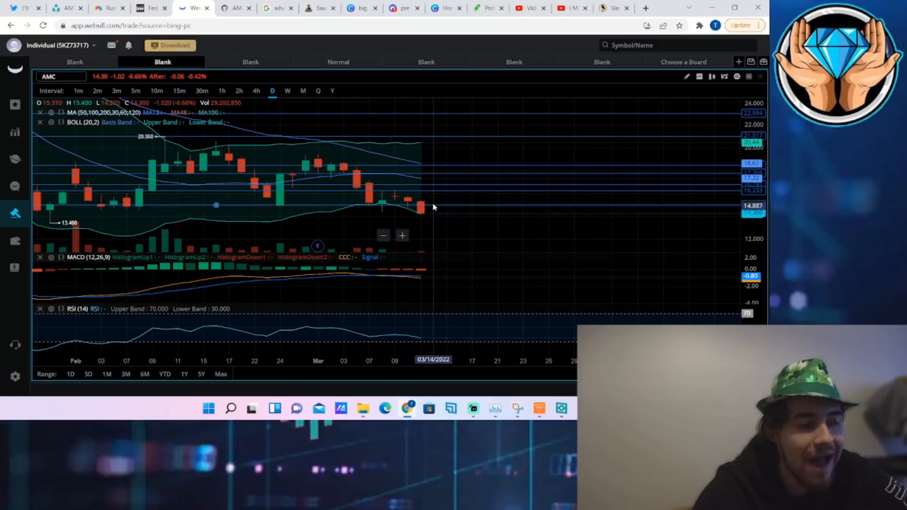
{"action": "mouse_move", "coordinate": [408, 203]}
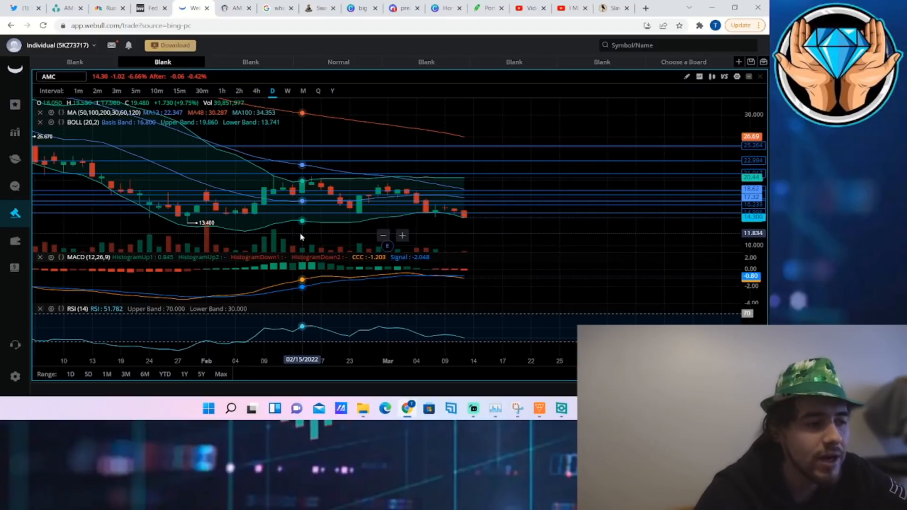
{"action": "mouse_move", "coordinate": [64, 8]}
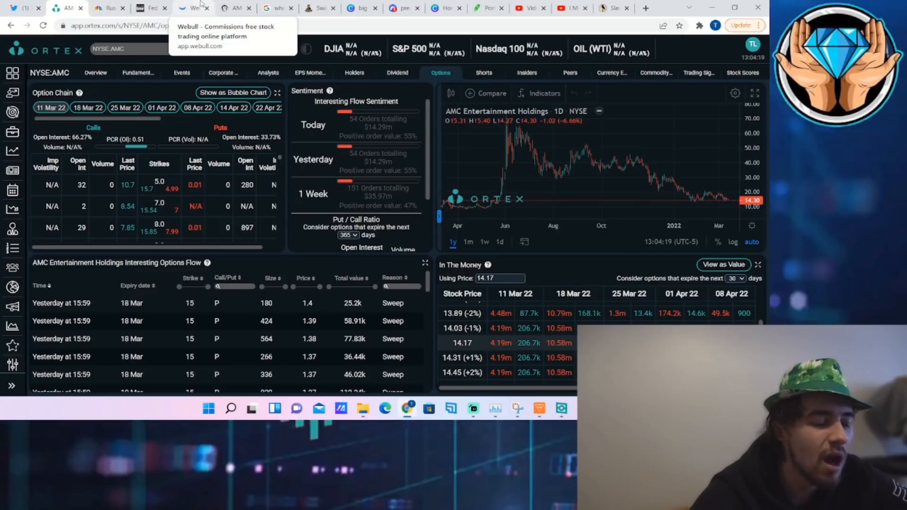
- Return to Ortex's AMC options page to review option chain, flow sweeps and ITM table
{"action": "left_click", "coordinate": [193, 8]}
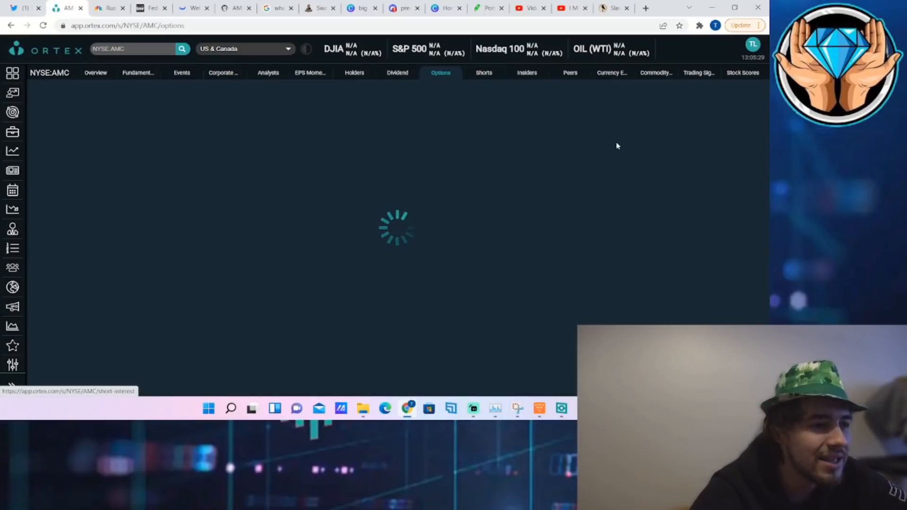
- Load AMC's Shorts page in Ortex: 20.59% free-float short interest, 100% utilization
{"action": "left_click", "coordinate": [484, 72]}
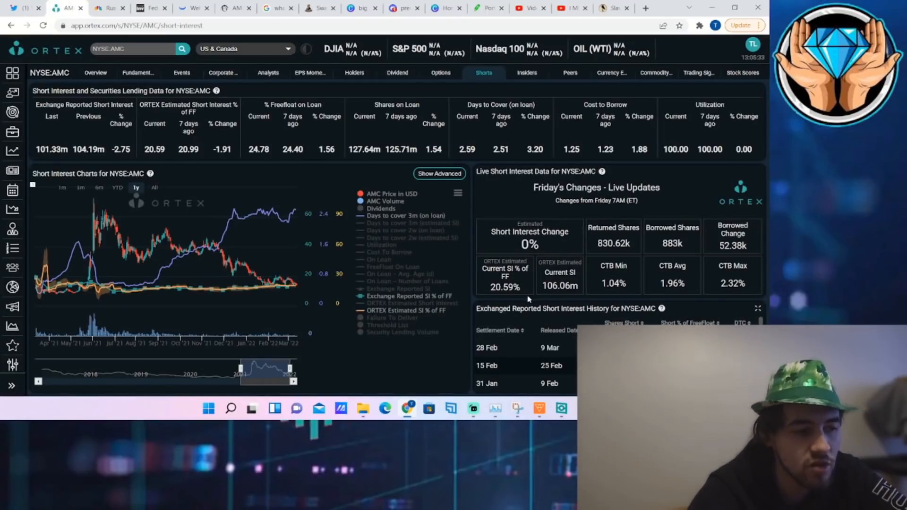
{"action": "double_click", "coordinate": [549, 285]}
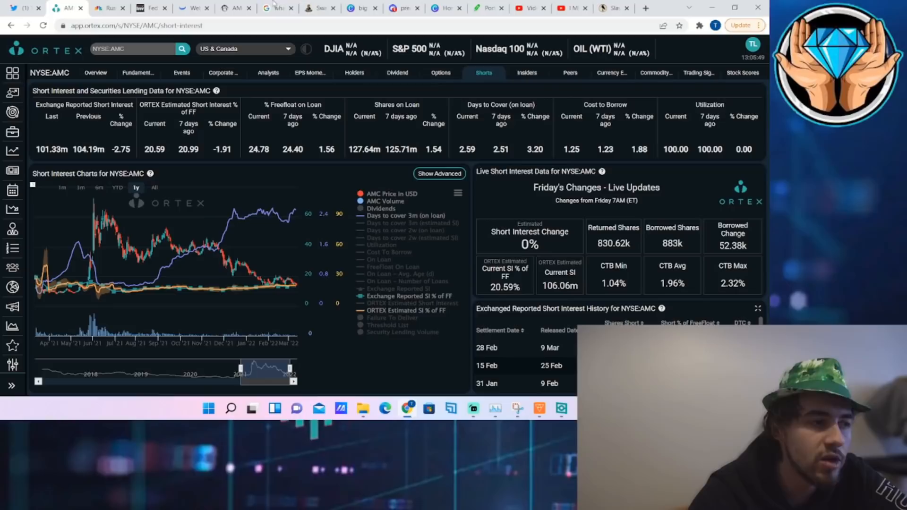
{"action": "mouse_move", "coordinate": [194, 8]}
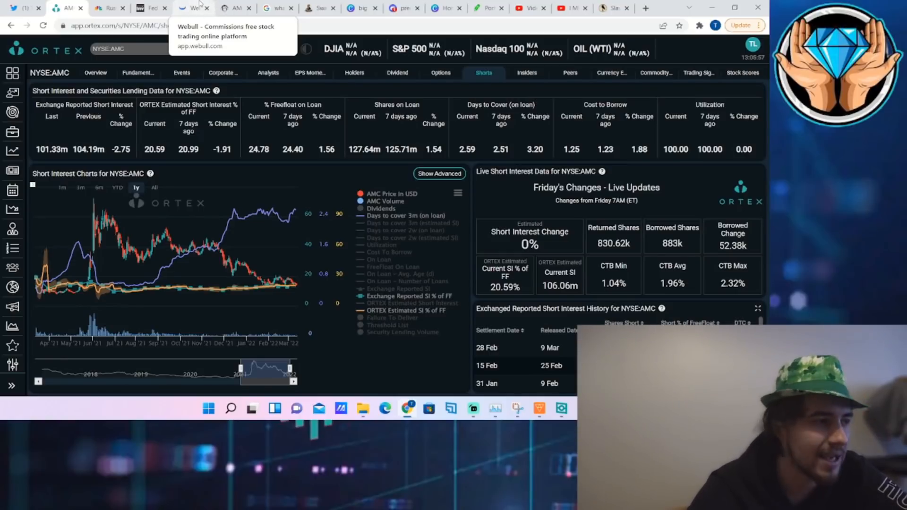
- Return to the Webull tab showing AMC's daily chart with moving averages and Bollinger Bands
{"action": "left_click", "coordinate": [191, 8]}
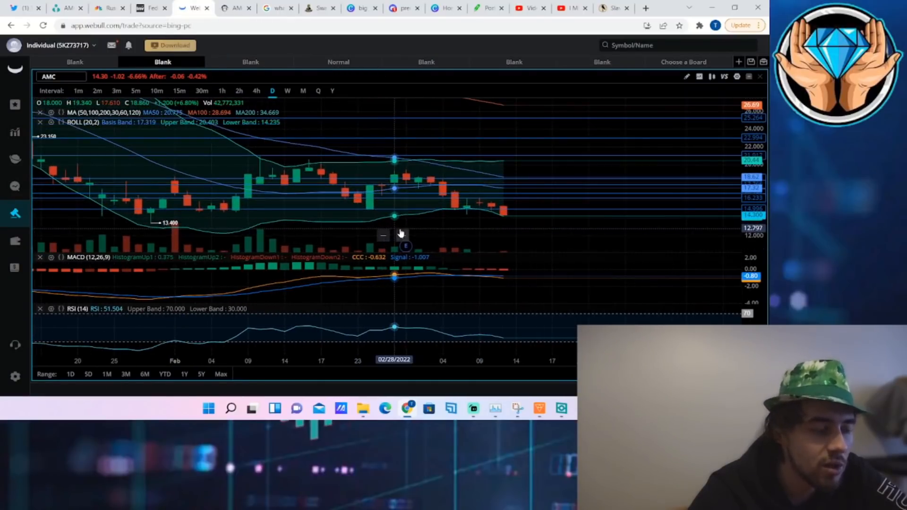
{"action": "mouse_move", "coordinate": [406, 235]}
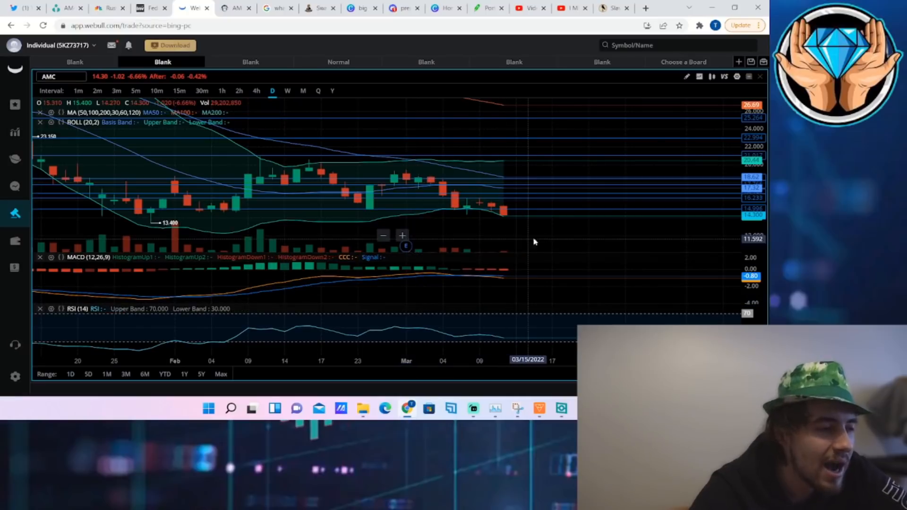
{"action": "mouse_move", "coordinate": [598, 229]}
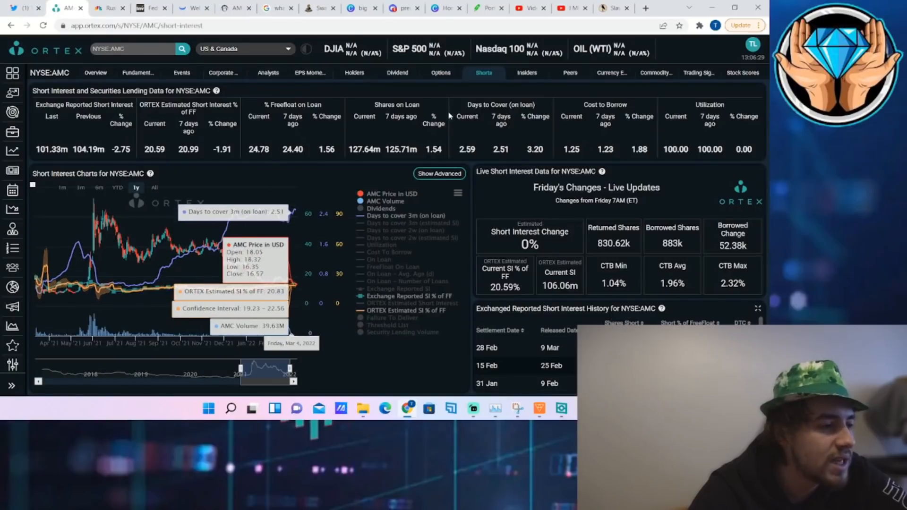
- Reopen AMC options in Ortex, then go back to the Webull AMC chart
{"action": "left_click", "coordinate": [440, 72]}
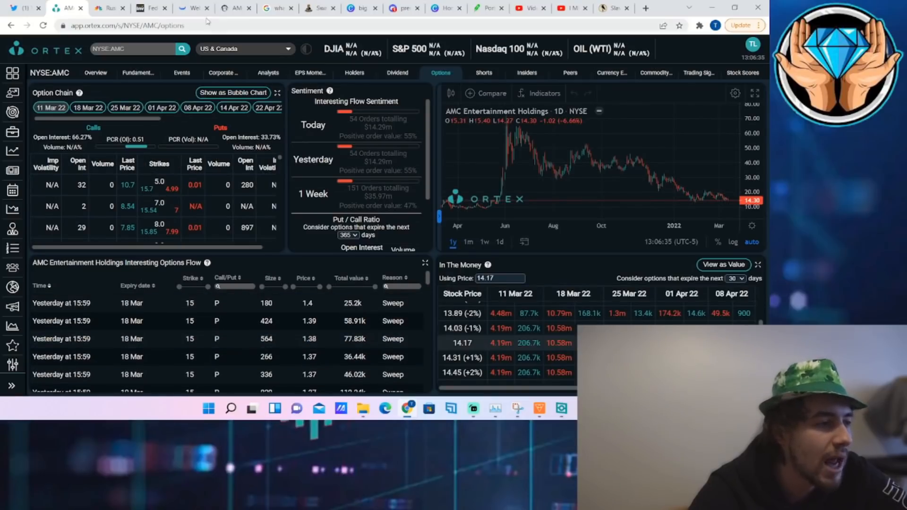
{"action": "left_click", "coordinate": [193, 7]}
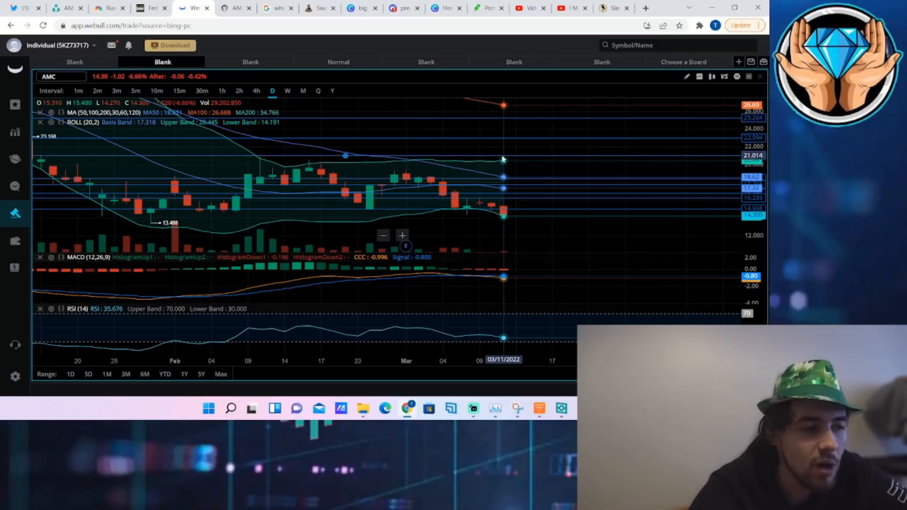
{"action": "mouse_move", "coordinate": [515, 162]}
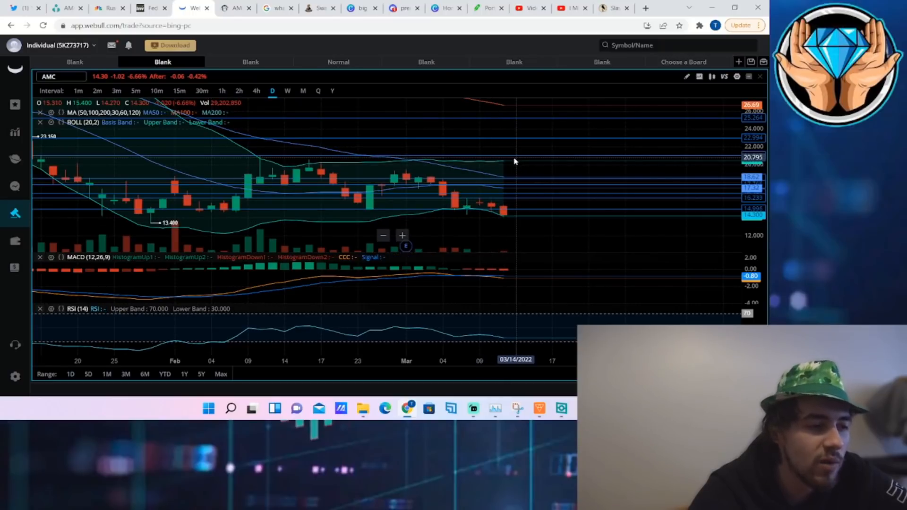
{"action": "mouse_move", "coordinate": [503, 161]}
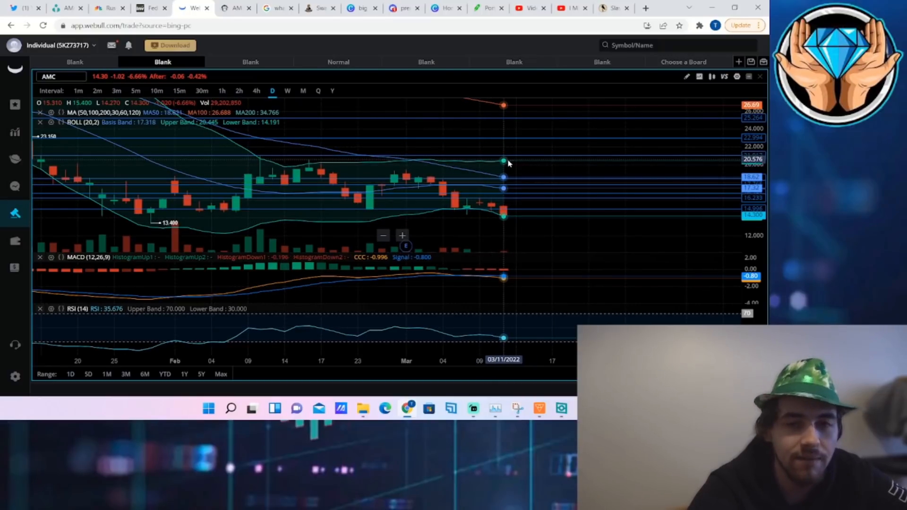
{"action": "mouse_move", "coordinate": [479, 184]}
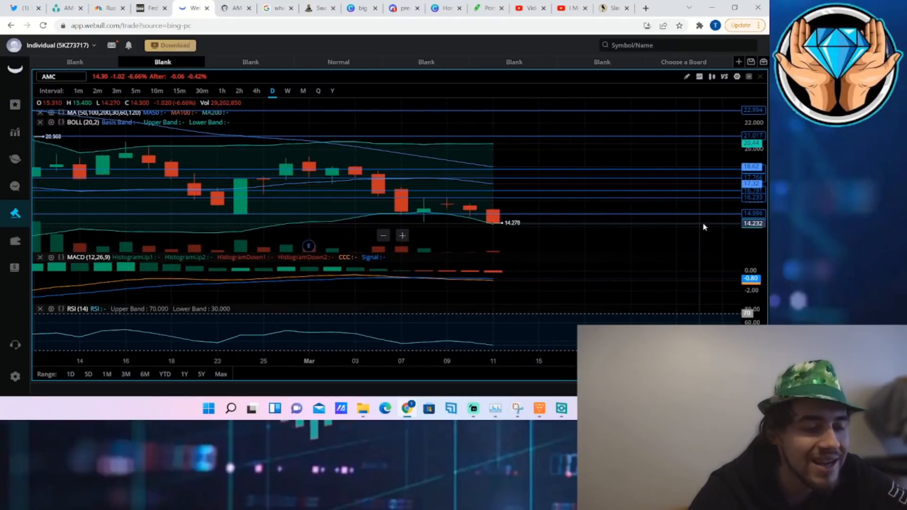
{"action": "mouse_move", "coordinate": [492, 246]}
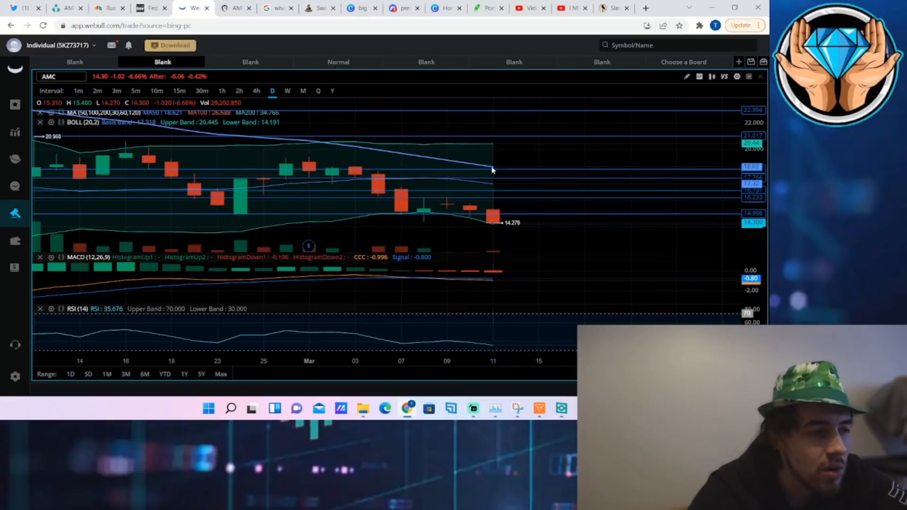
- Zoom the AMC daily chart to mid-February through March 11, ending near 14.27
{"action": "left_click", "coordinate": [491, 167]}
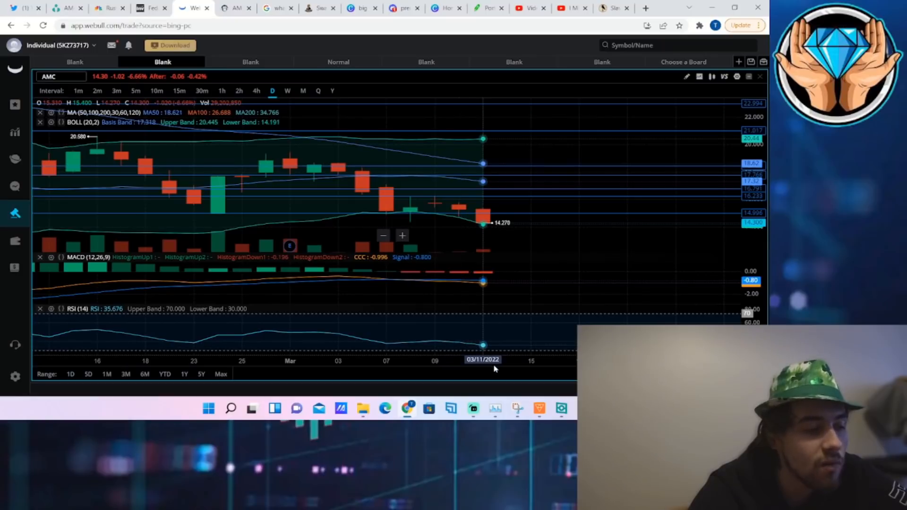
{"action": "mouse_move", "coordinate": [473, 408]}
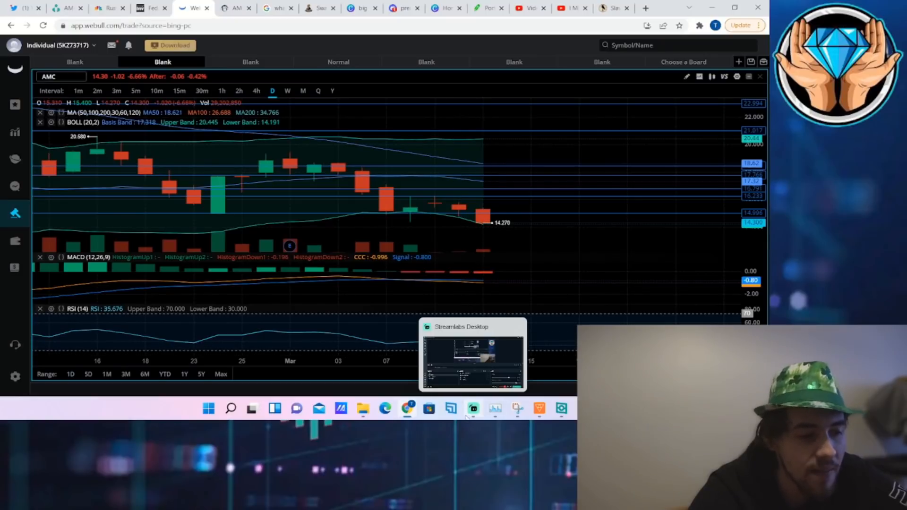